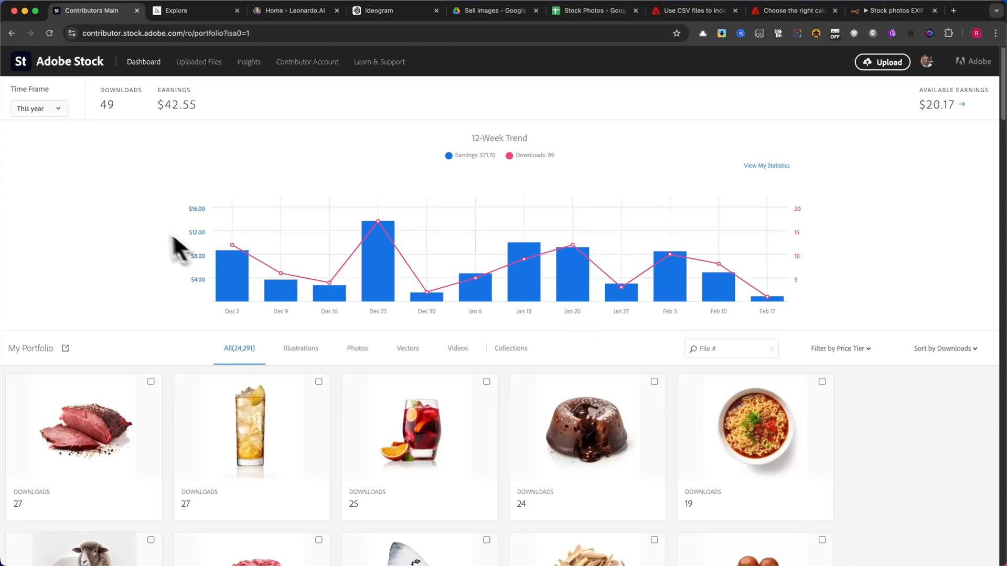
mouse_move(177, 142)
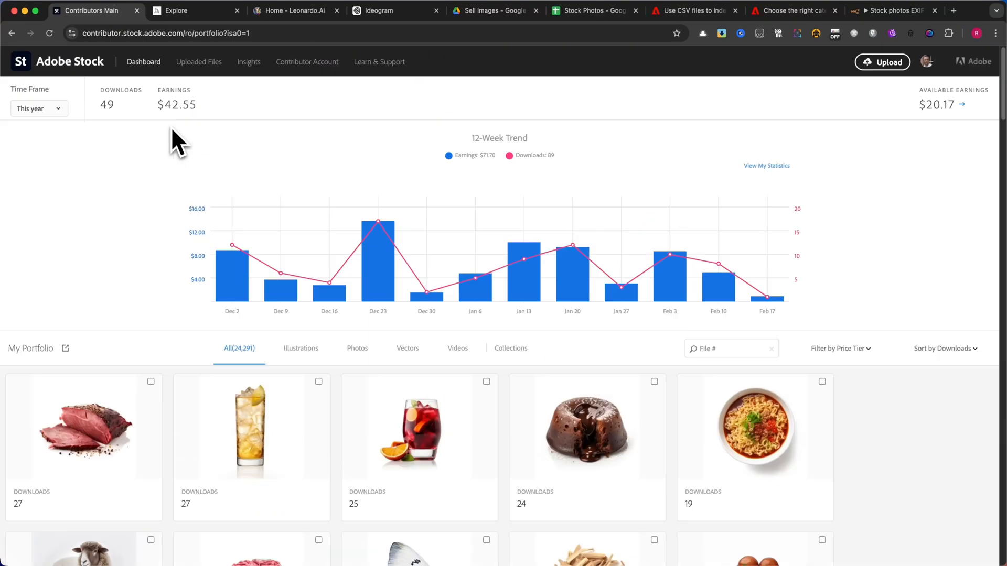
Step: Switch the dashboard Time Frame to Lifetime and scroll through the totals
left_click(38, 108)
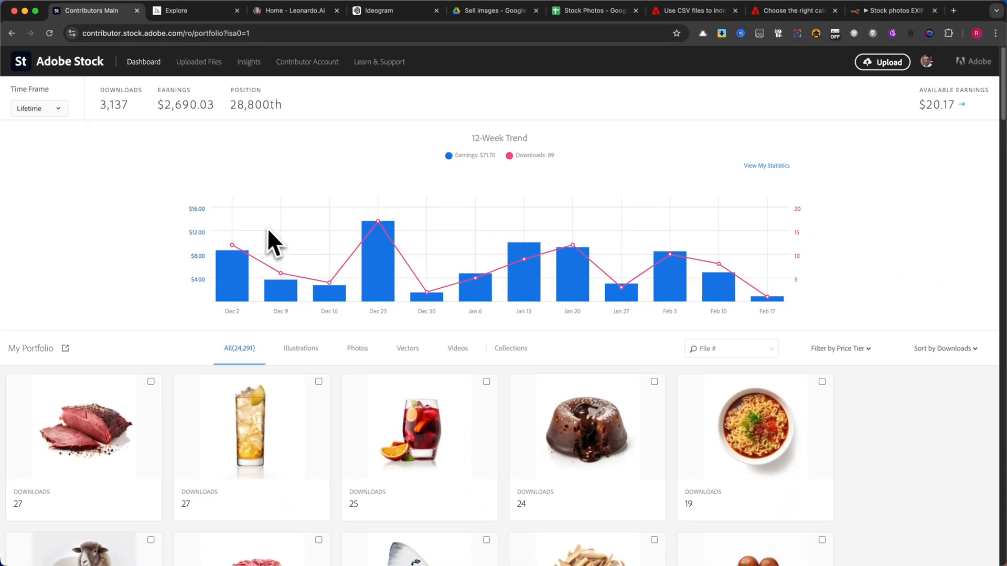
mouse_move(423, 71)
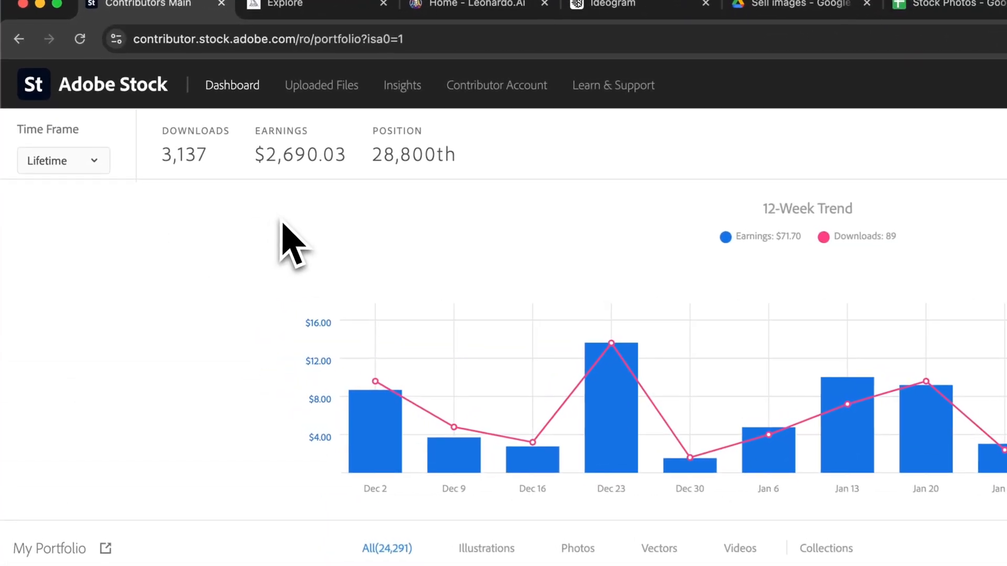
scroll("down", 3)
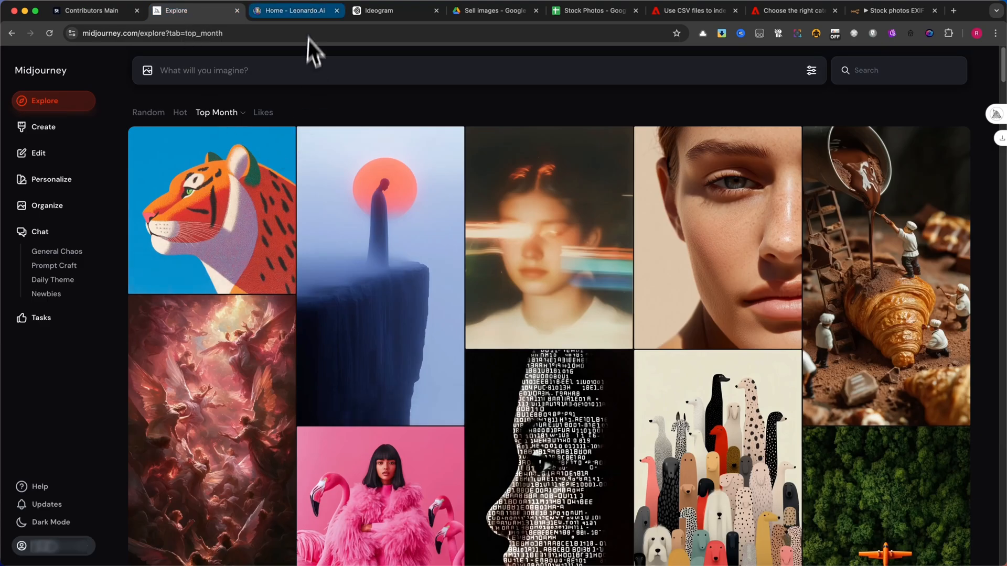
Step: Browse the Leonardo.Ai and Ideogram galleries, scrolling the Ideogram Explore feed
left_click(292, 10)
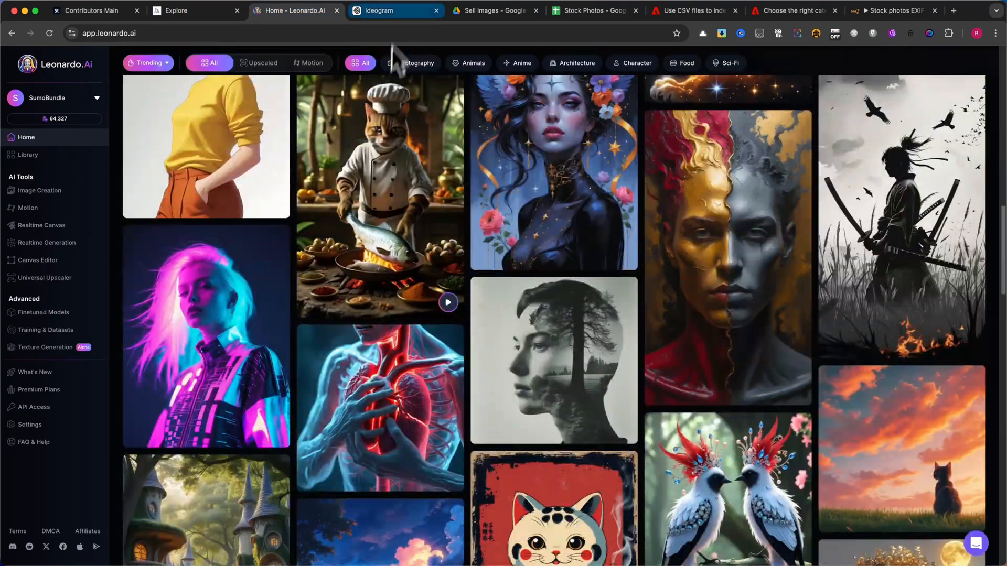
left_click(395, 10)
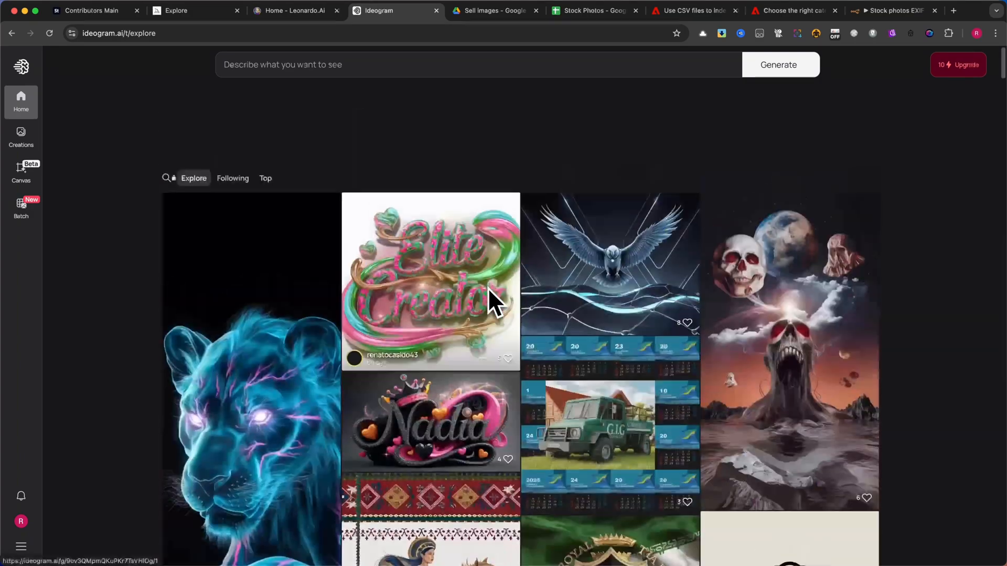
mouse_move(89, 10)
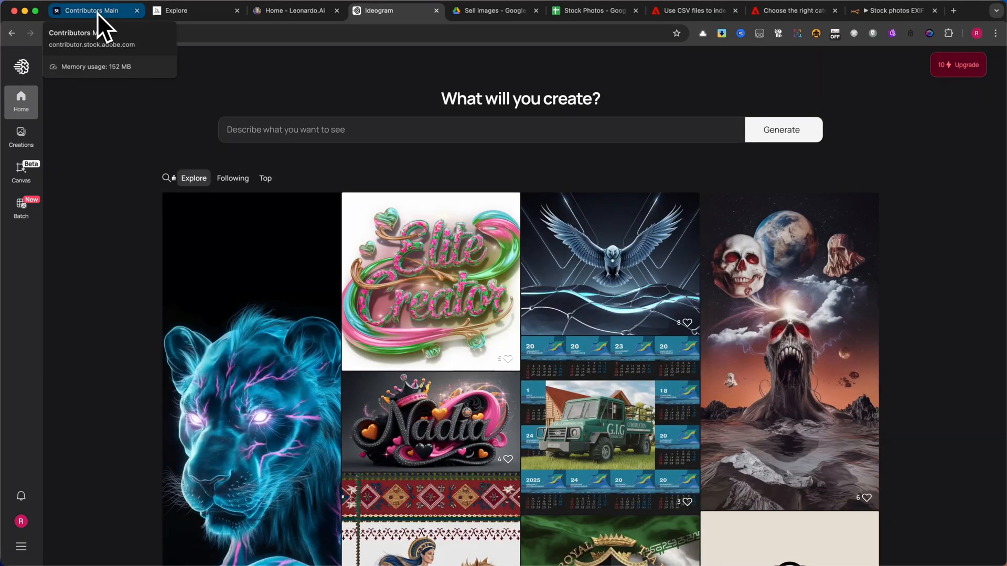
left_click(93, 10)
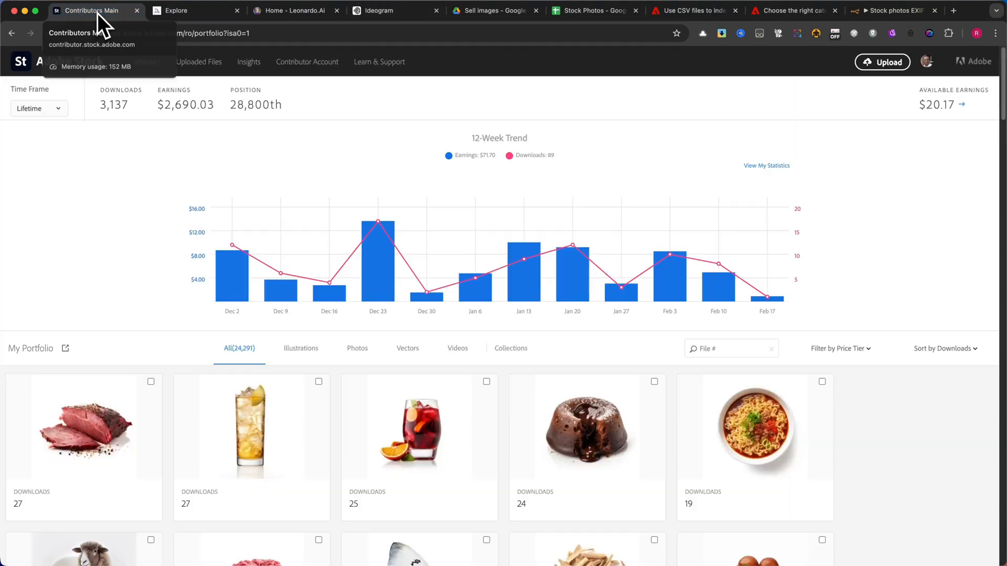
left_click(380, 10)
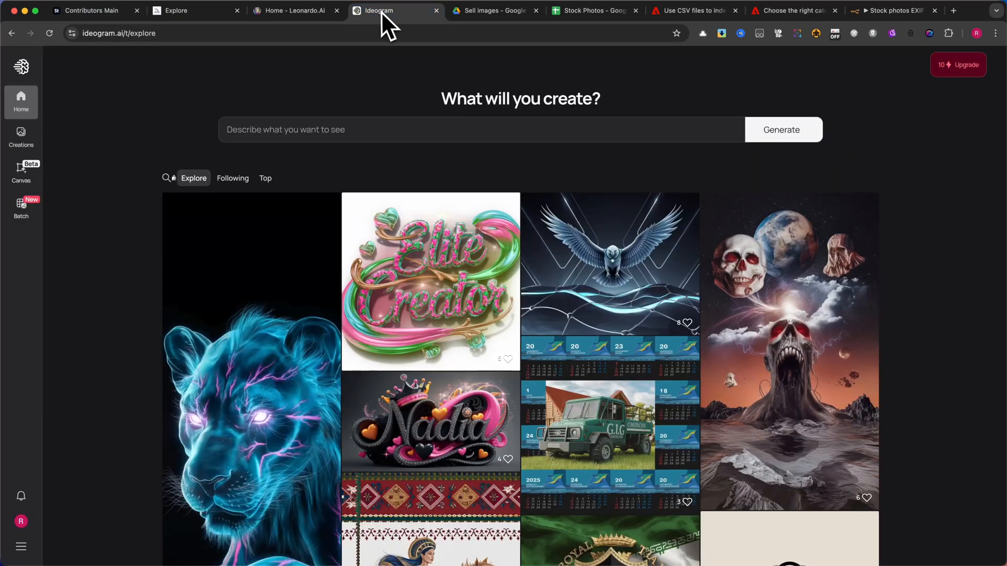
scroll("down", 3)
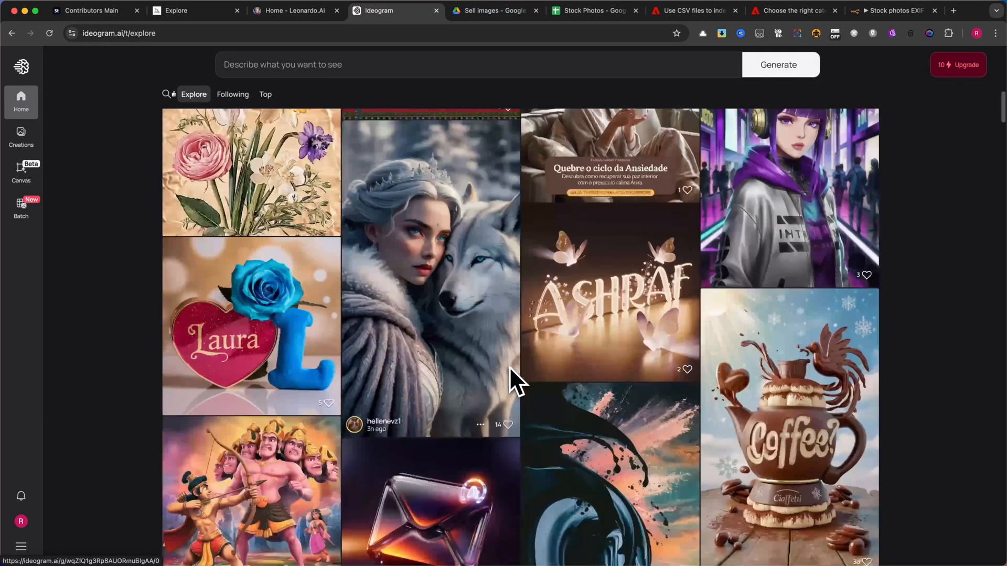
mouse_move(678, 68)
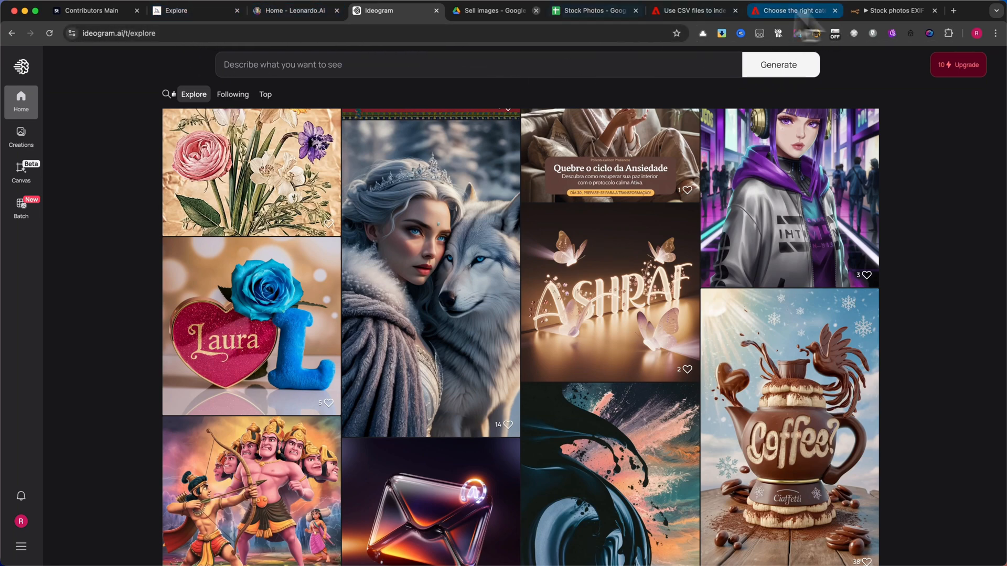
left_click(892, 11)
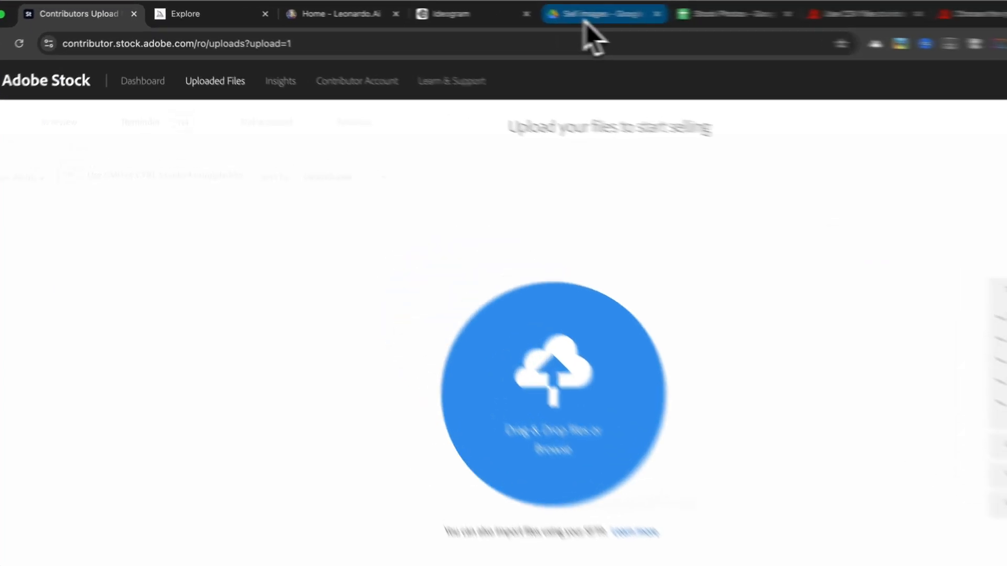
Step: Open the empty Upload here folder within Sell images in Google Drive
left_click(603, 13)
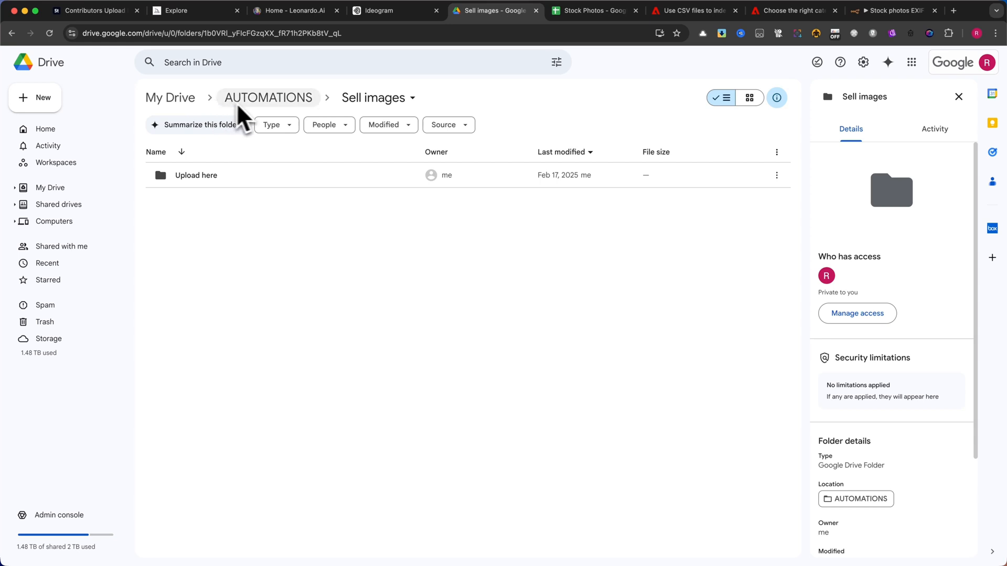
mouse_move(376, 97)
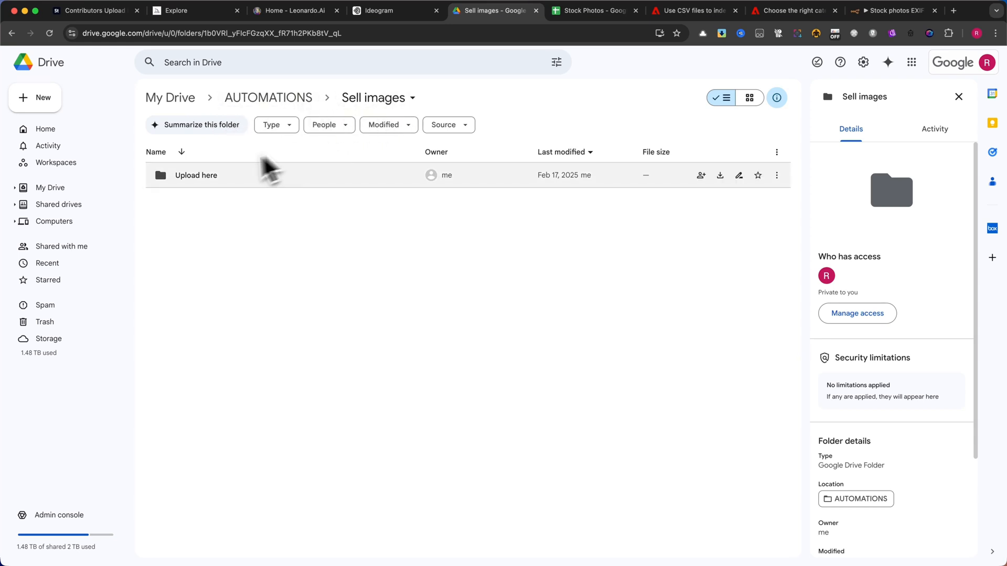
double_click(195, 174)
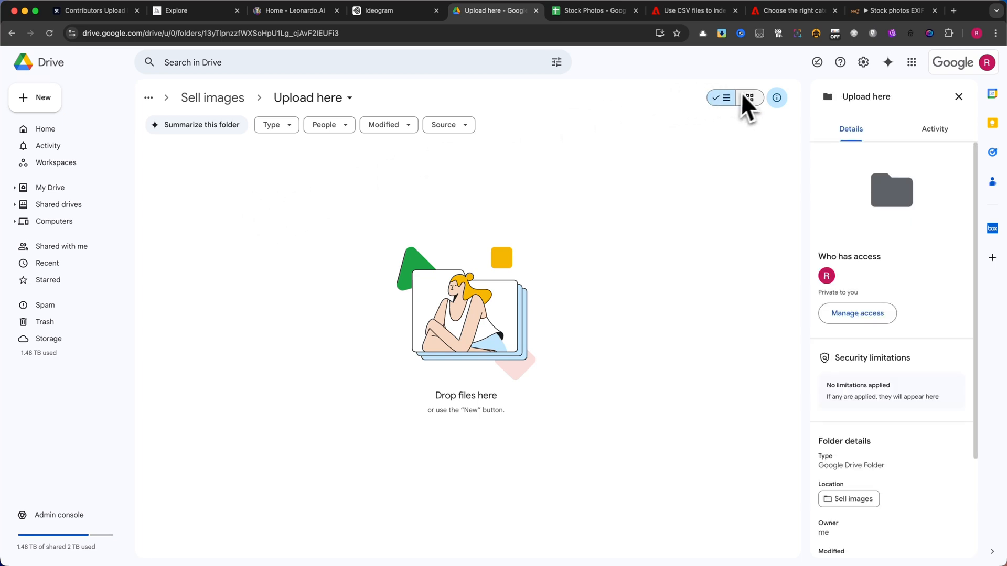
Step: Review the Stock Photos sheet headers, selecting the Category header in D1
left_click(592, 11)
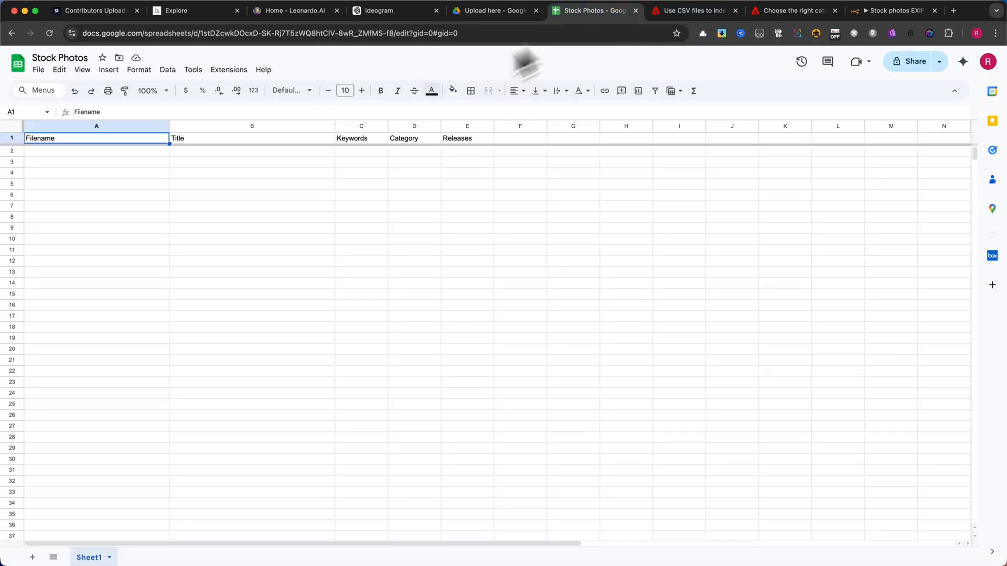
left_click(97, 185)
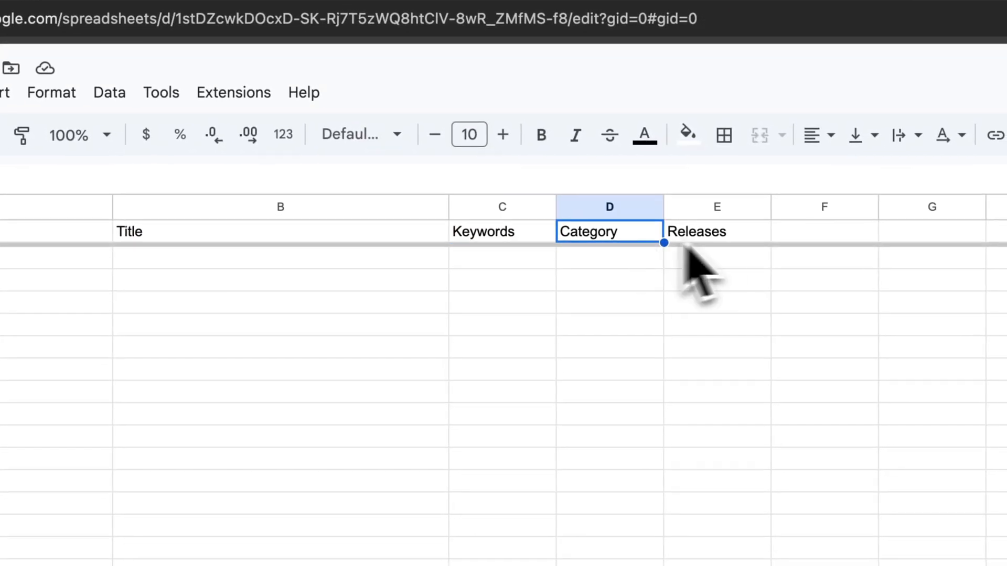
left_click(691, 10)
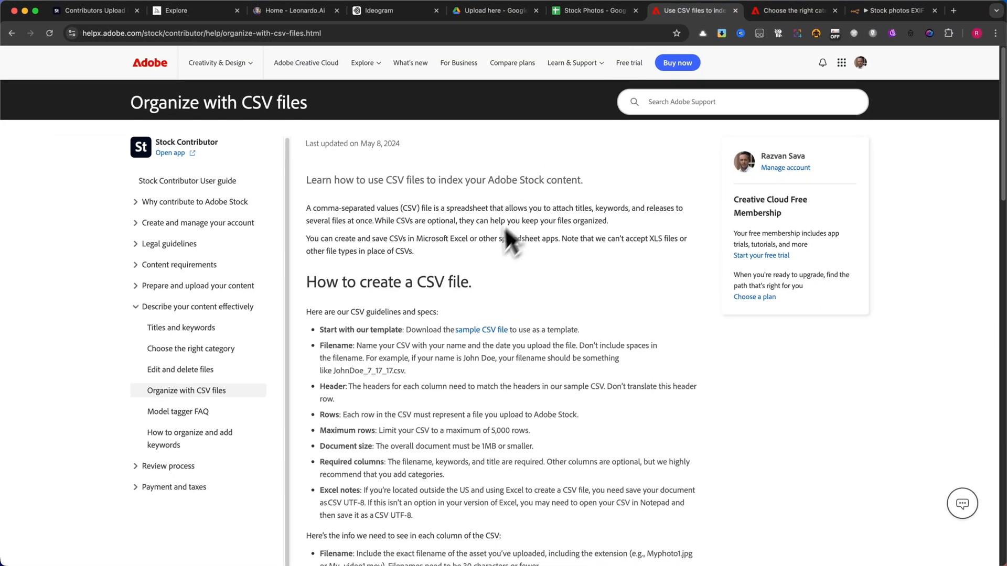
Step: Read the CSV guidelines, then scroll the numbered category list from Animals to Travel
scroll("down", 3)
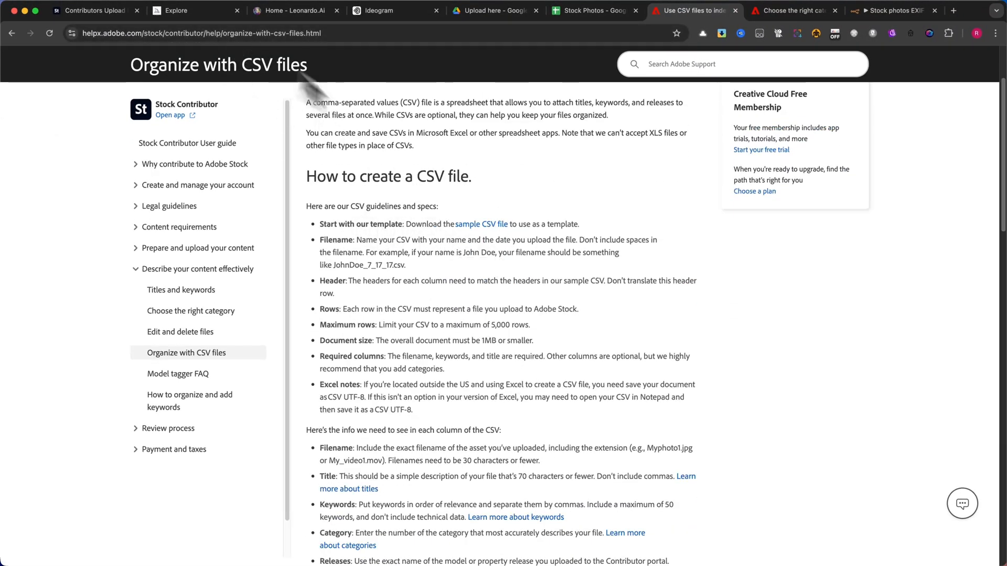
scroll("down", 3)
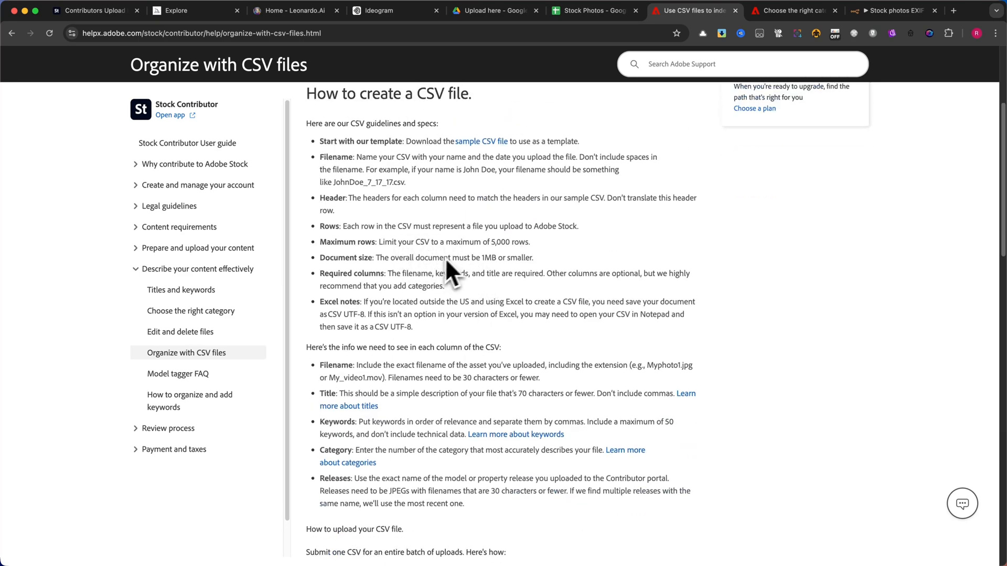
scroll("down", 3)
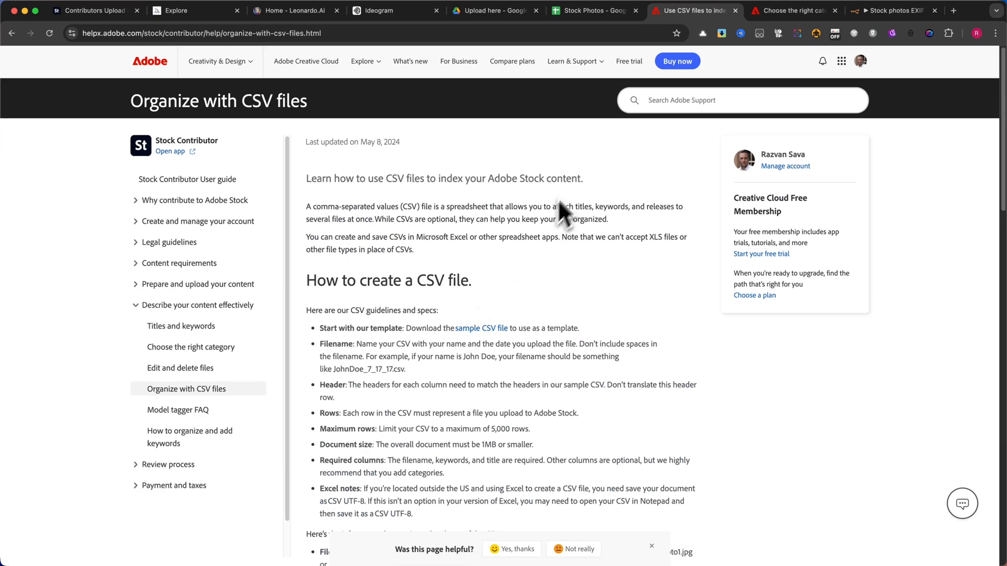
left_click(786, 11)
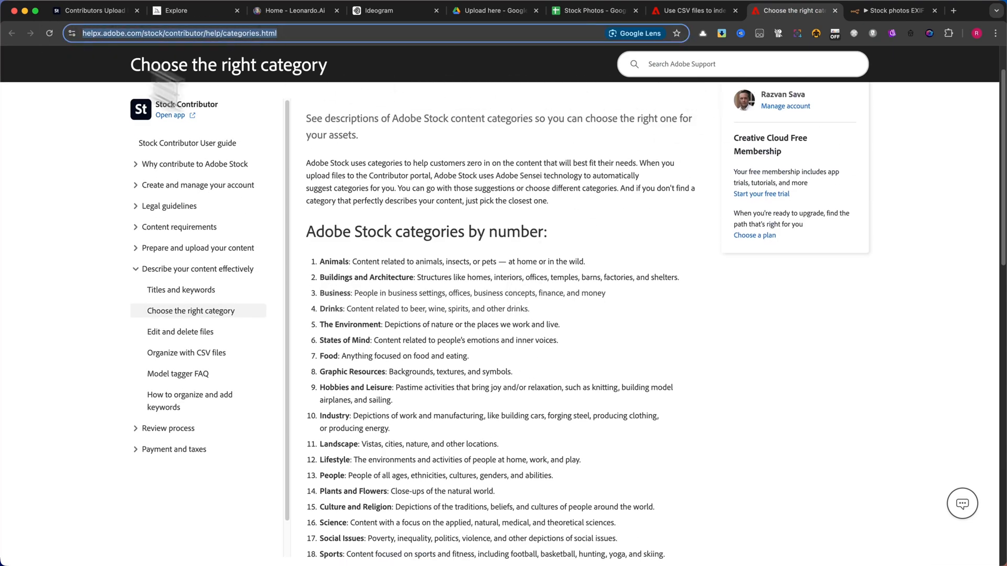
scroll("down", 3)
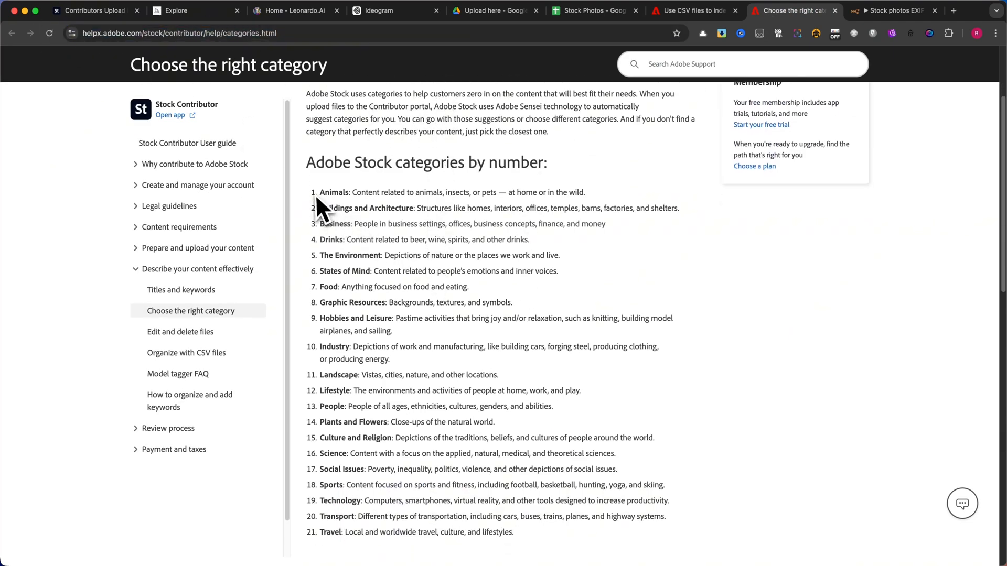
mouse_move(450, 232)
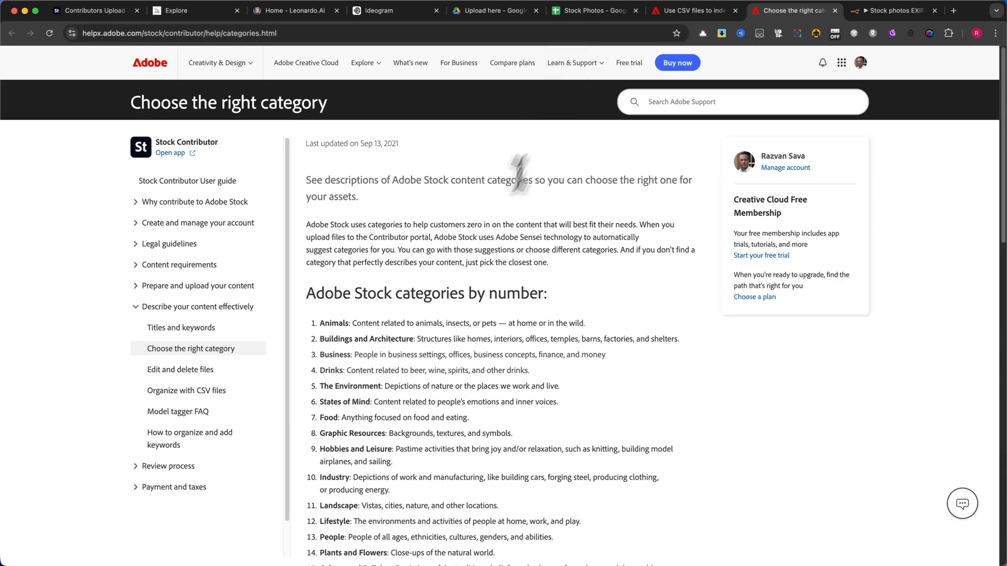
mouse_move(463, 281)
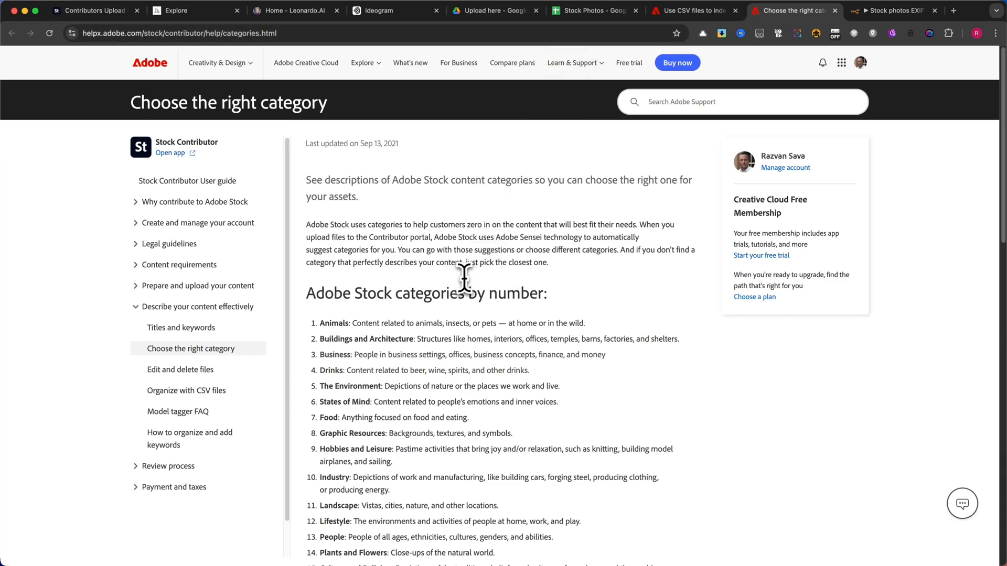
mouse_move(537, 165)
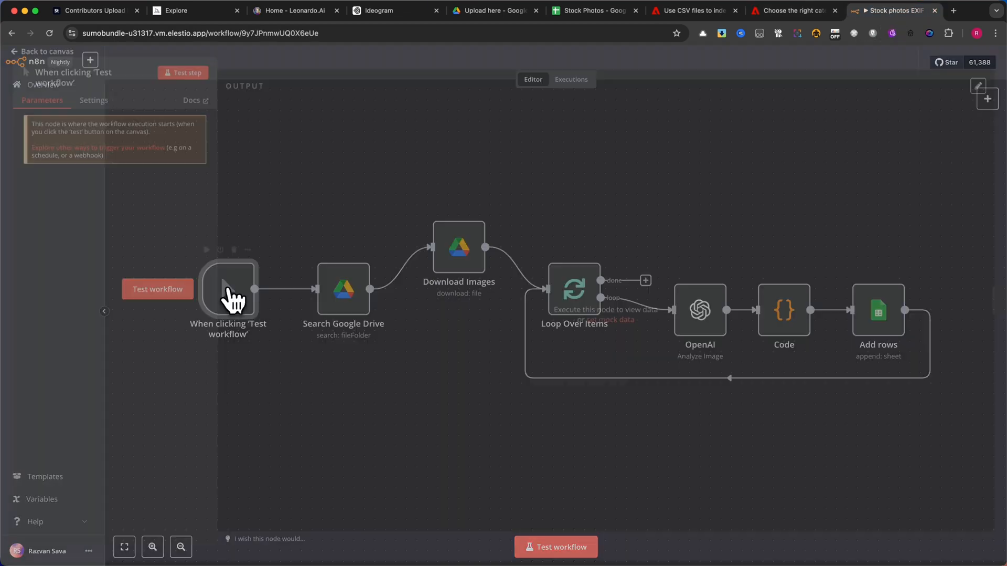
Step: Test the workflow and set Search Google Drive's folder to Upload here from the list
left_click(42, 52)
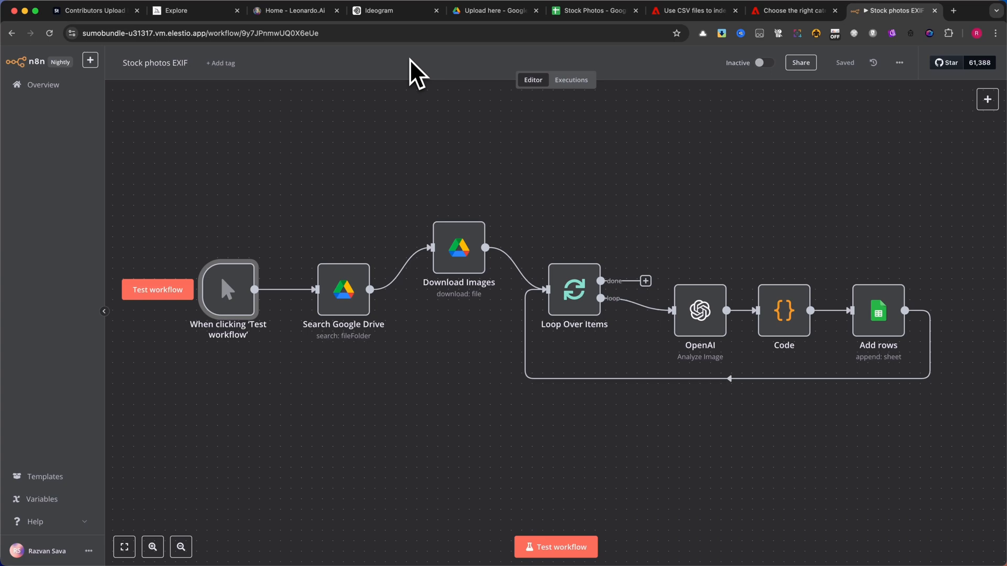
mouse_move(554, 546)
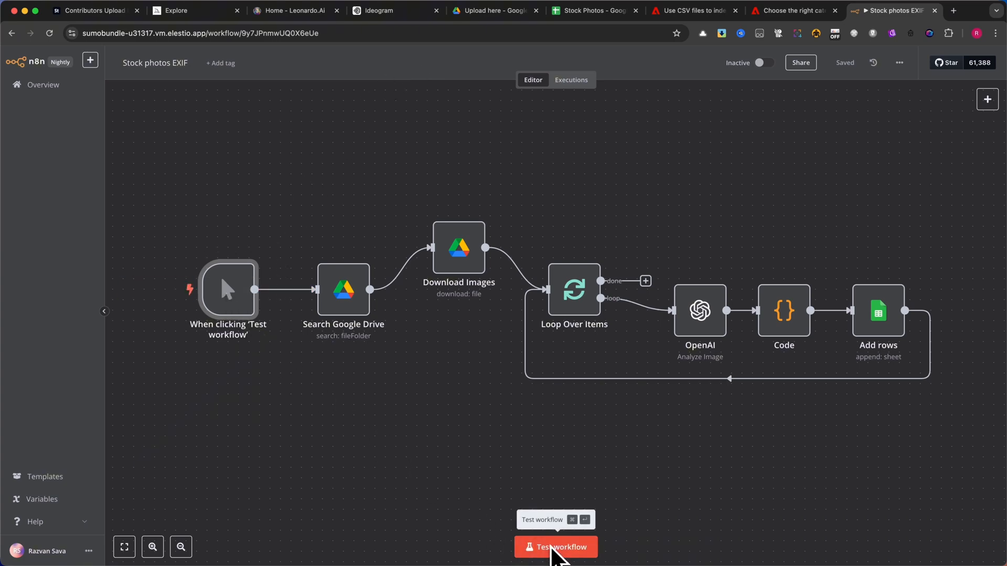
double_click(343, 289)
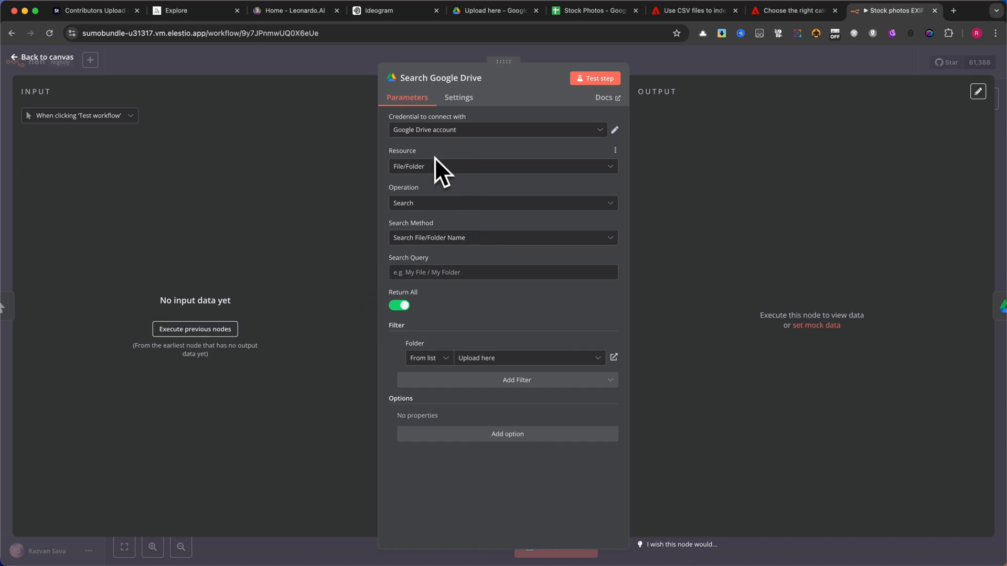
mouse_move(459, 142)
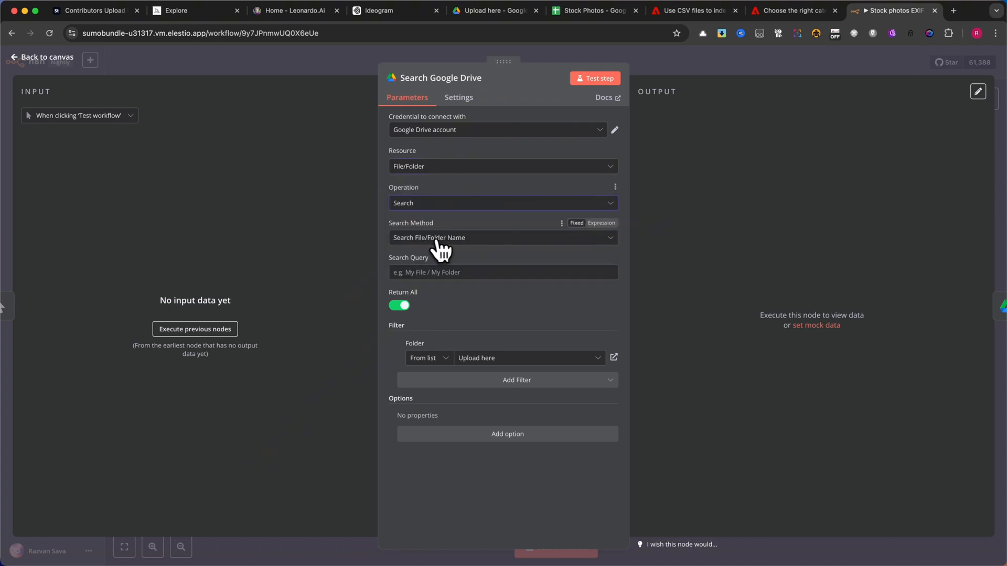
mouse_move(480, 231)
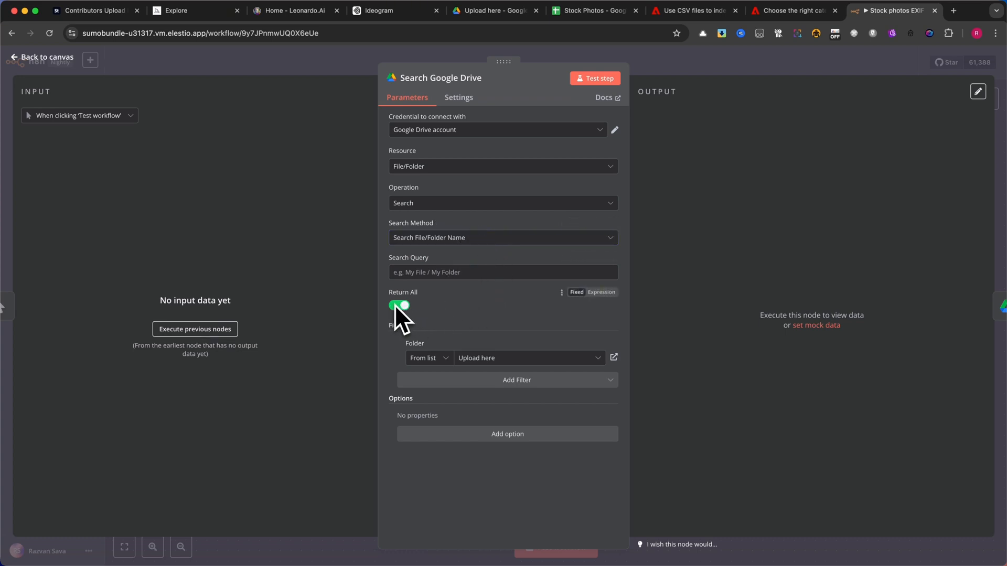
left_click(424, 357)
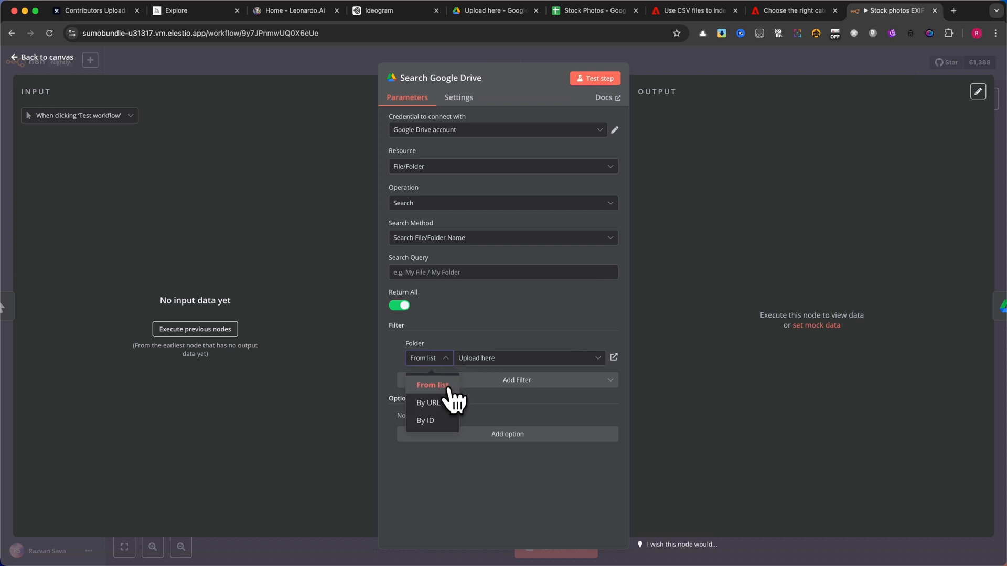
left_click(433, 385)
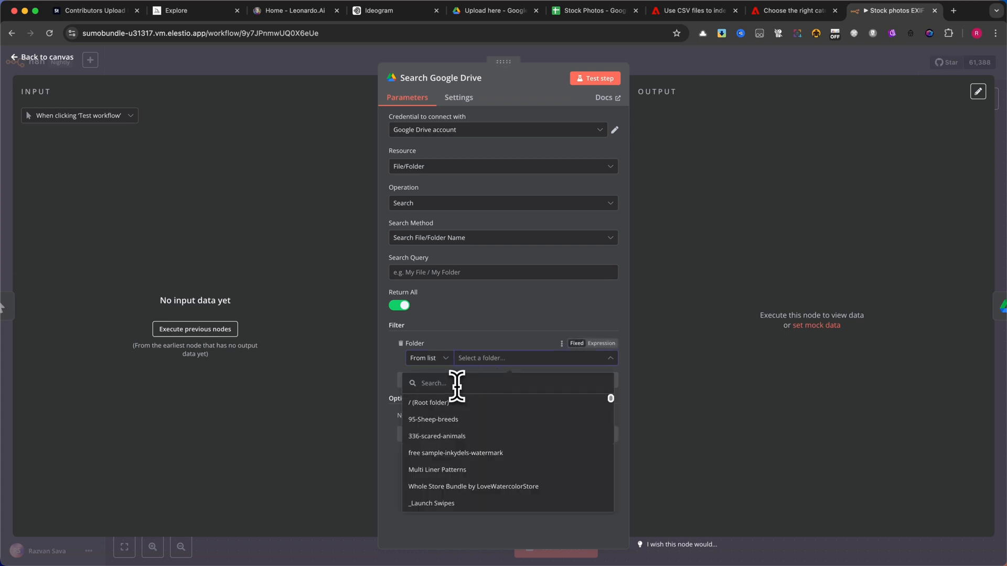
type("uplo")
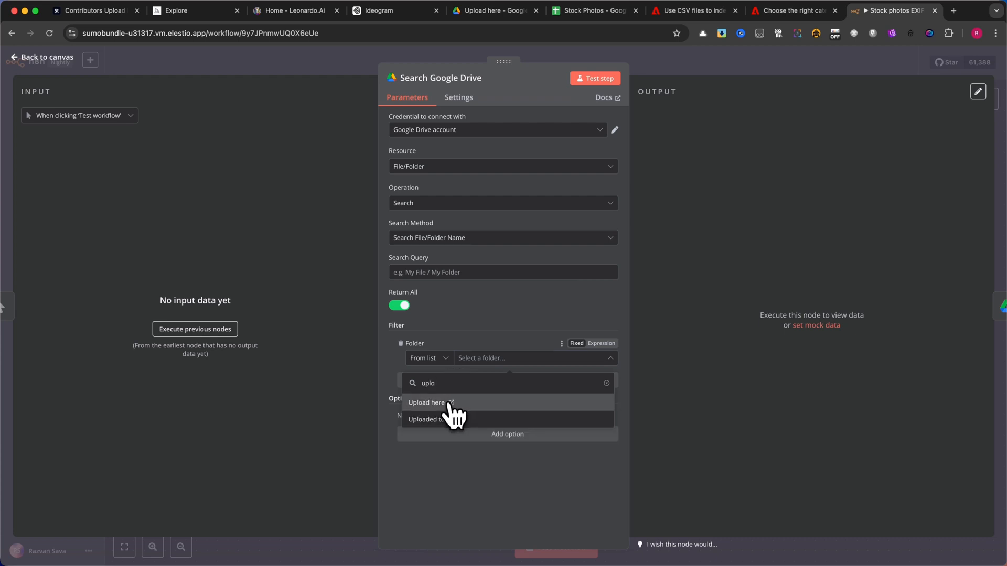
left_click(427, 402)
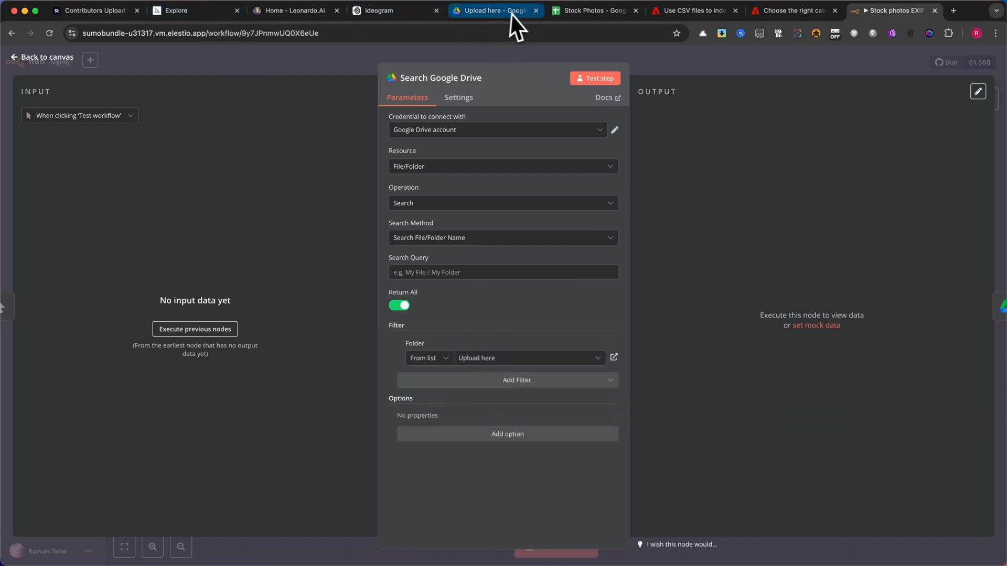
left_click(591, 11)
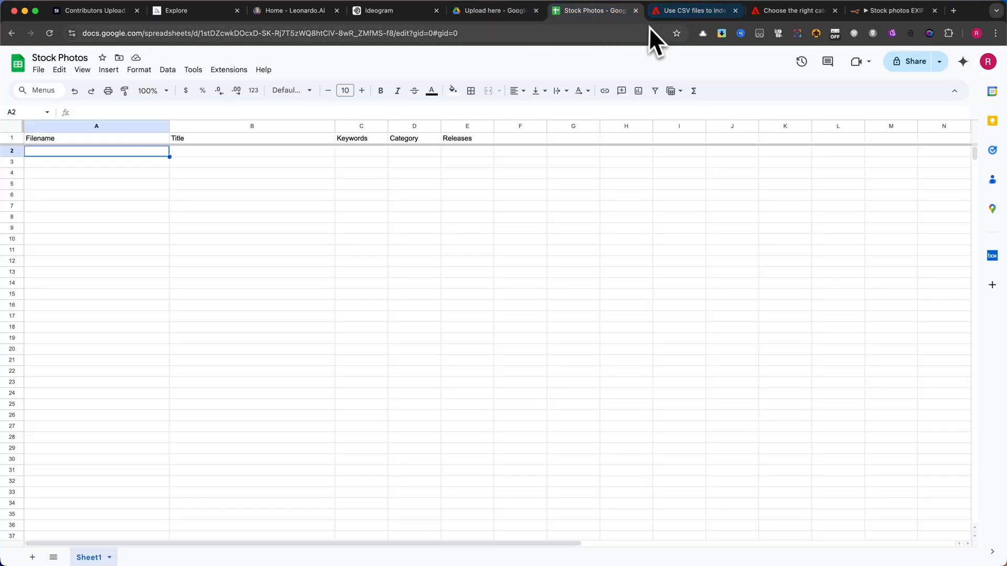
Step: Open the Download Images node, which downloads each file by its search ID
left_click(890, 11)
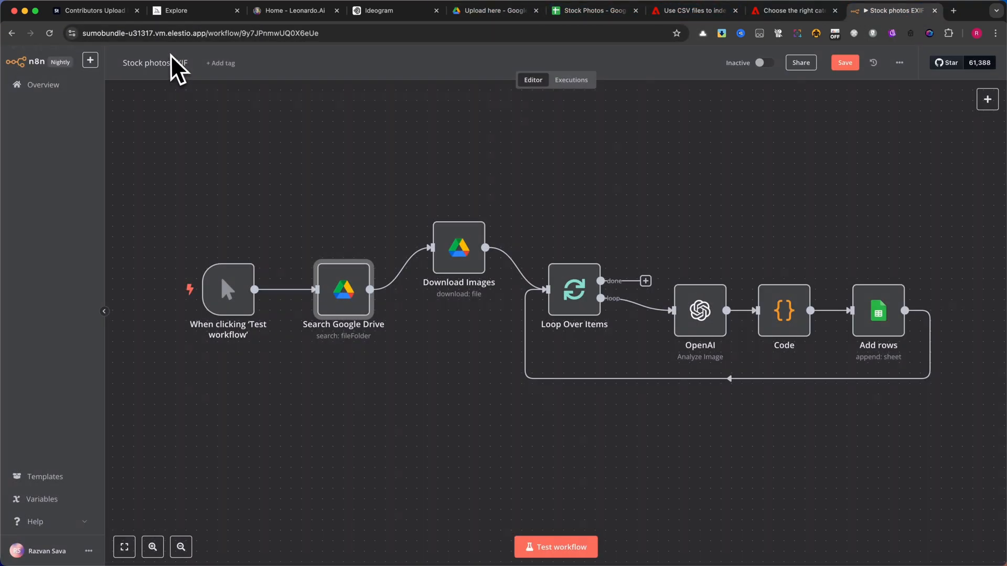
double_click(459, 248)
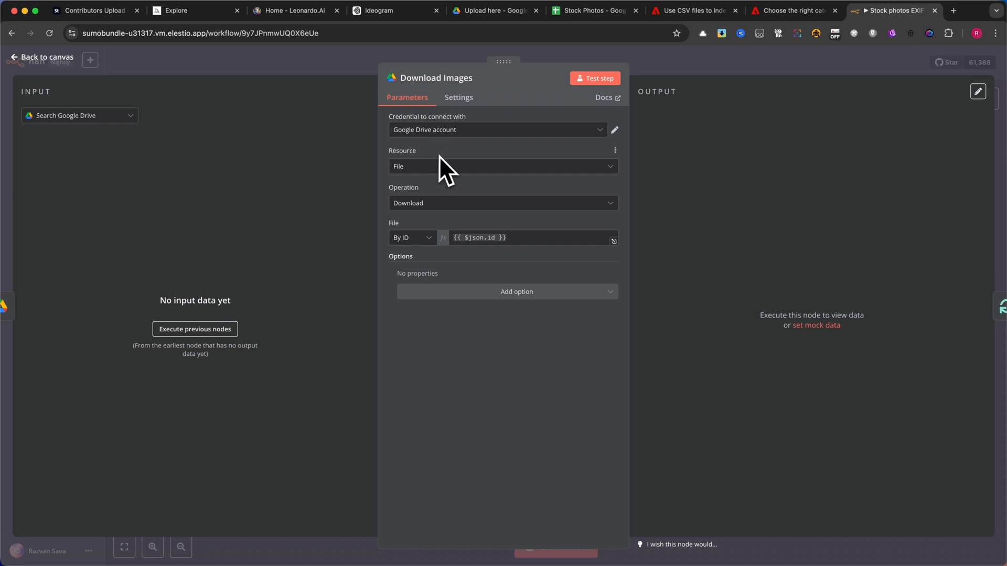
mouse_move(409, 192)
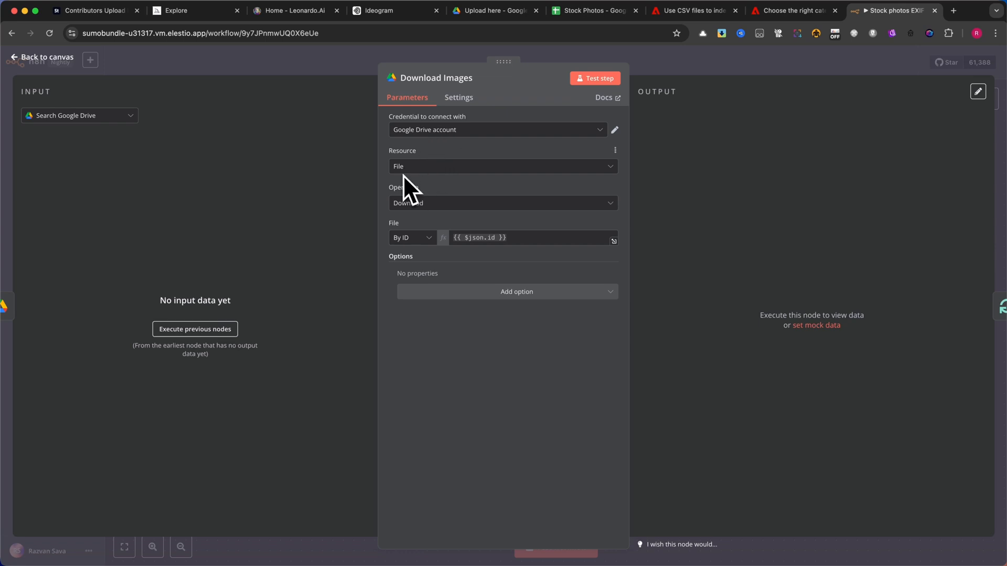
mouse_move(421, 218)
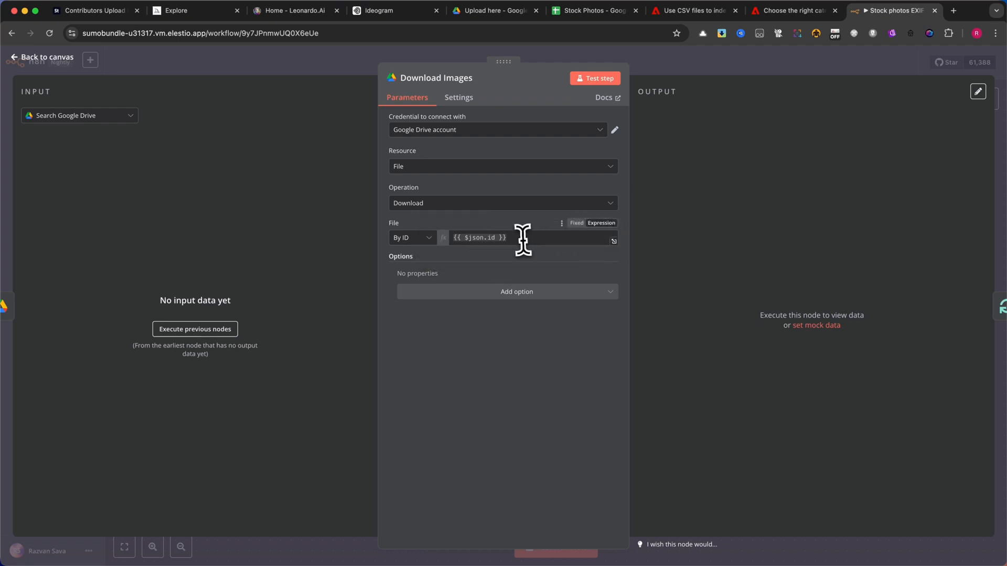
mouse_move(495, 235)
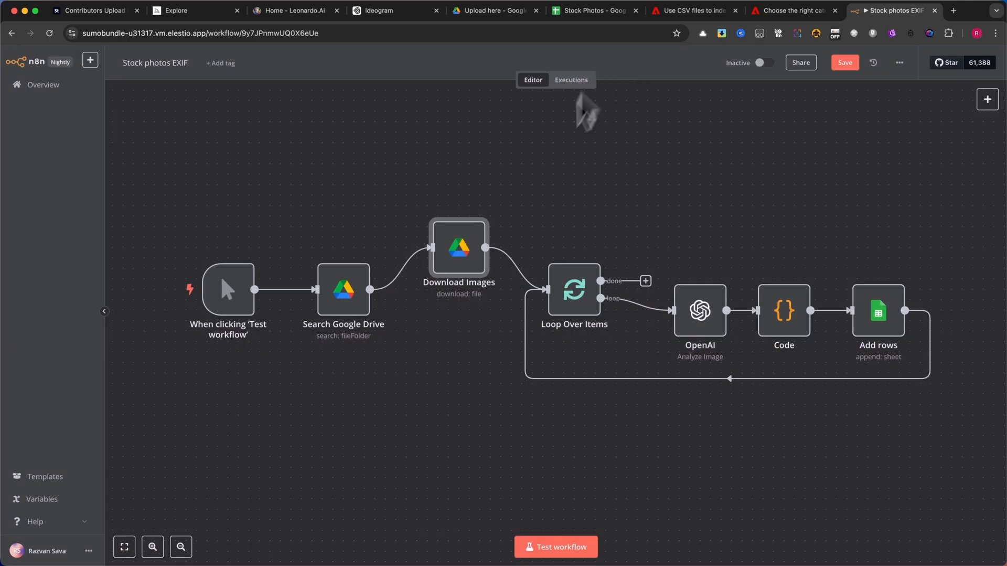
Step: Open Loop Over Items and confirm its Batch Size is 1
double_click(572, 289)
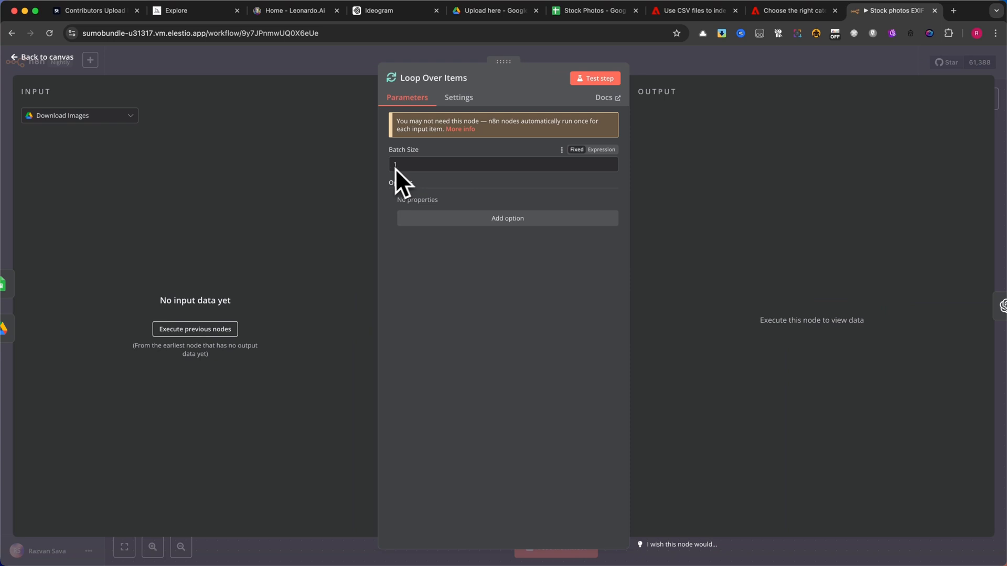
mouse_move(687, 77)
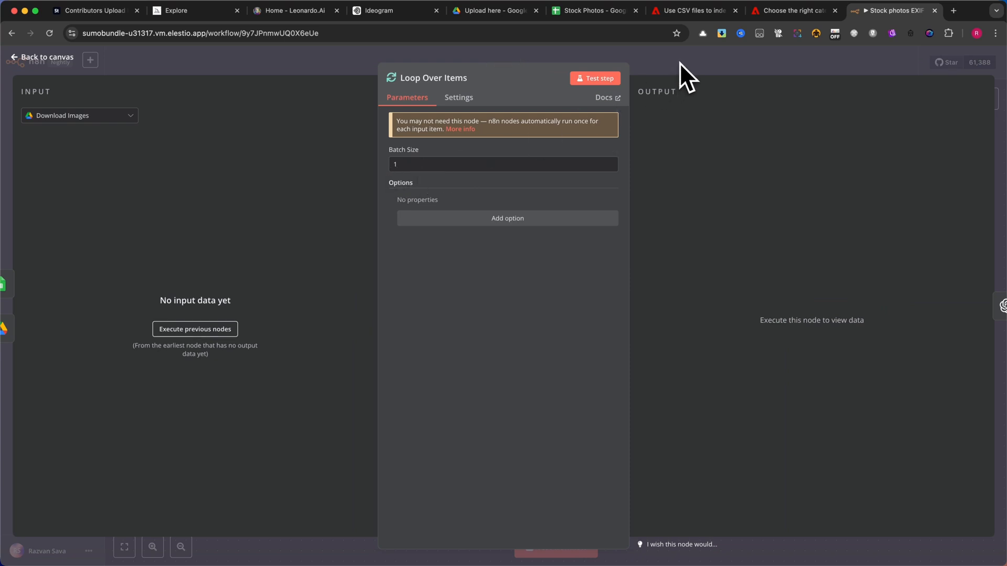
mouse_move(726, 71)
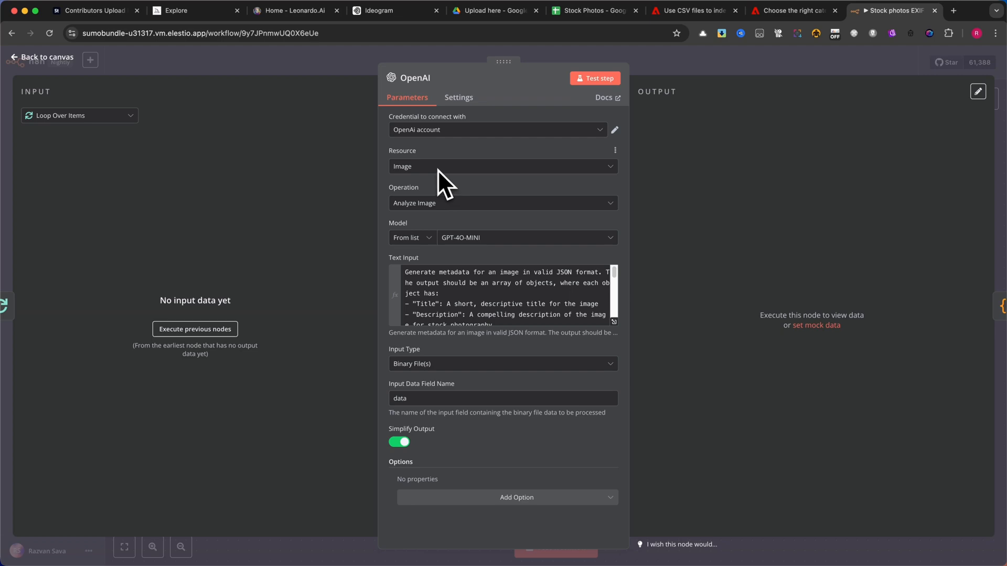
Step: Expand the OpenAI Text Input prompt requesting a title, description and 25 keywords
left_click(497, 129)
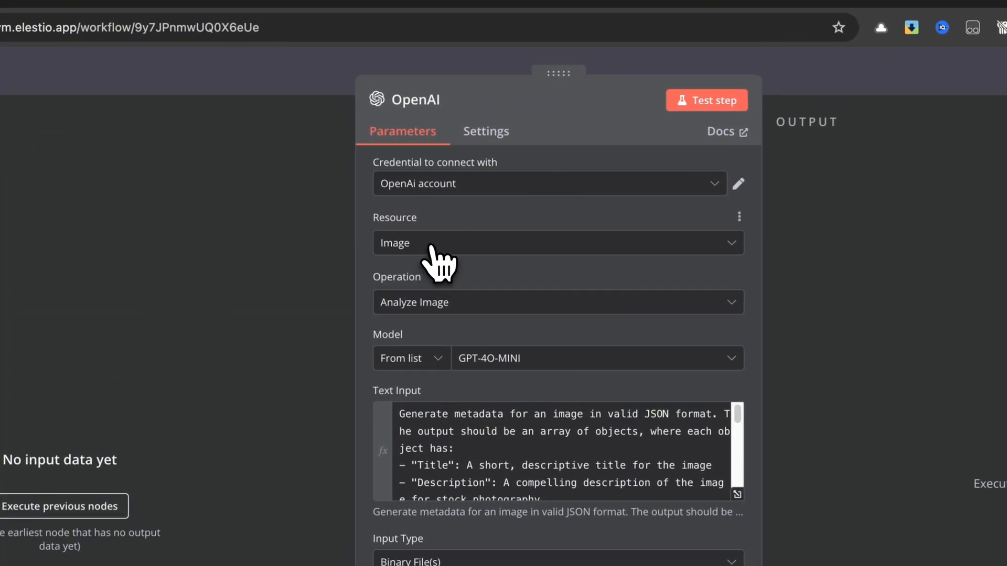
mouse_move(465, 324)
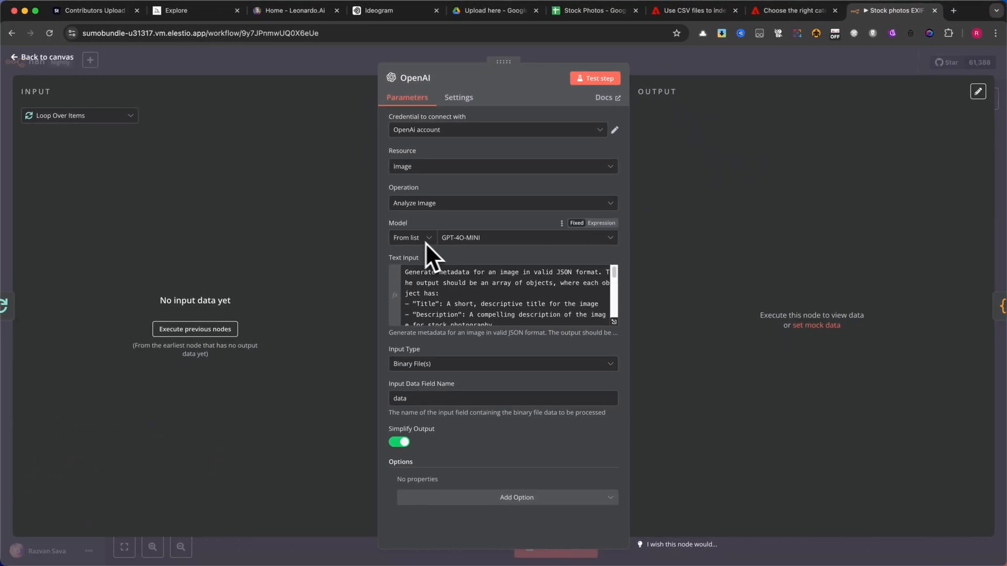
mouse_move(471, 263)
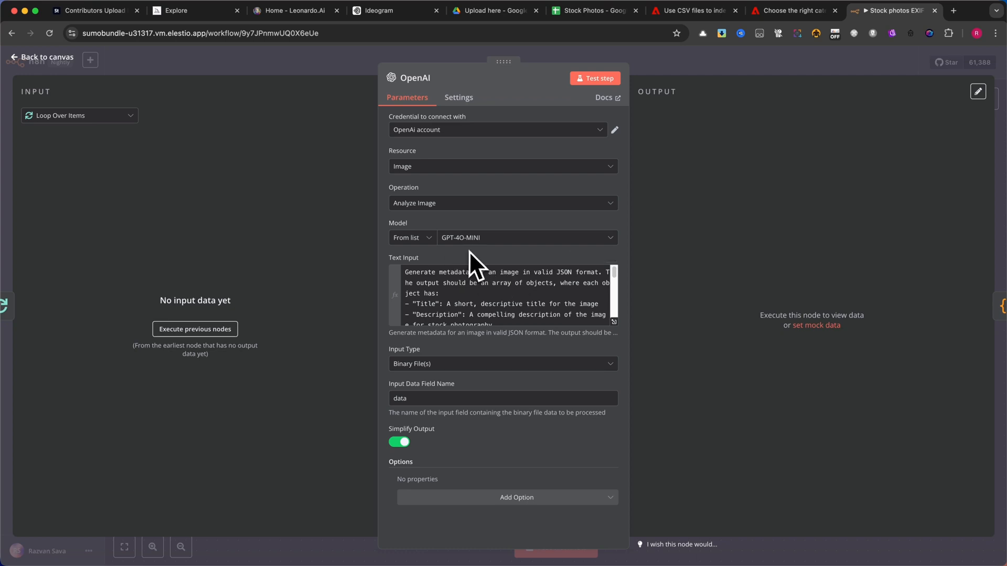
mouse_move(623, 340)
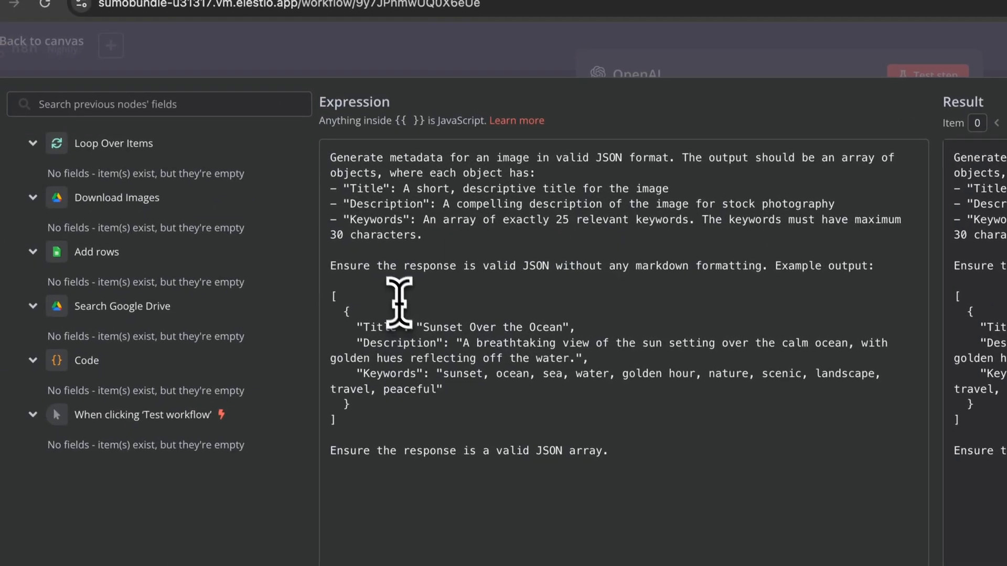
mouse_move(361, 250)
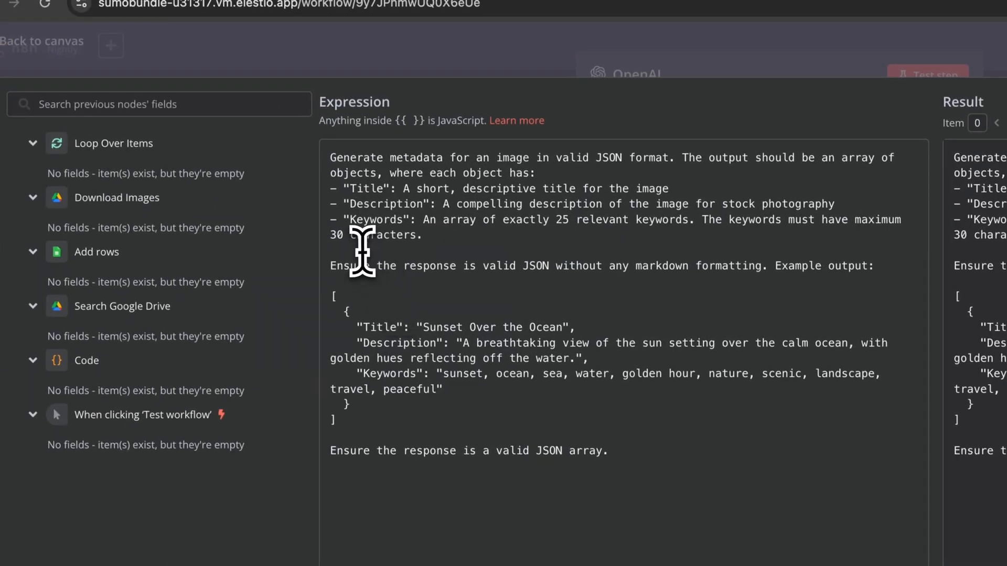
mouse_move(453, 250)
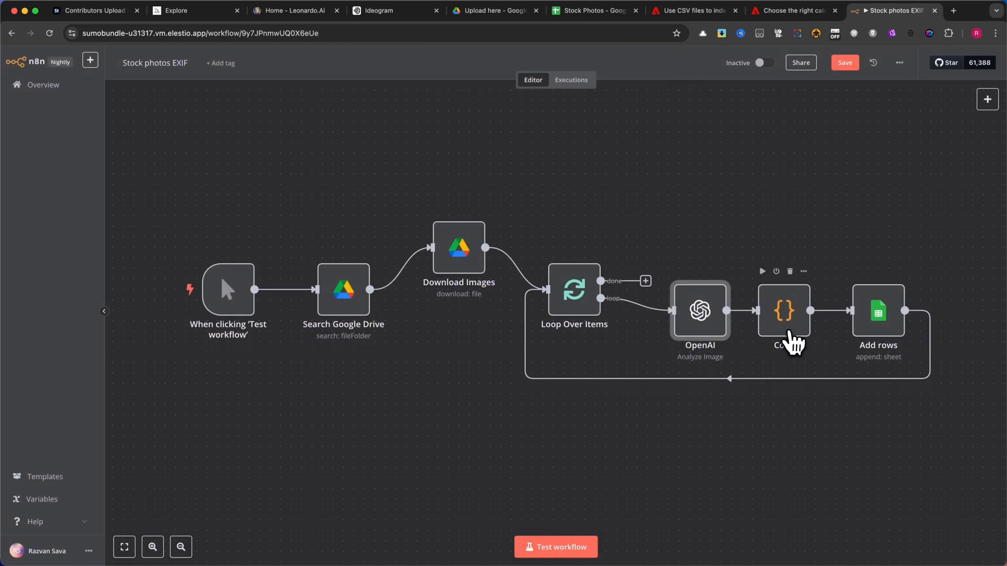
double_click(784, 310)
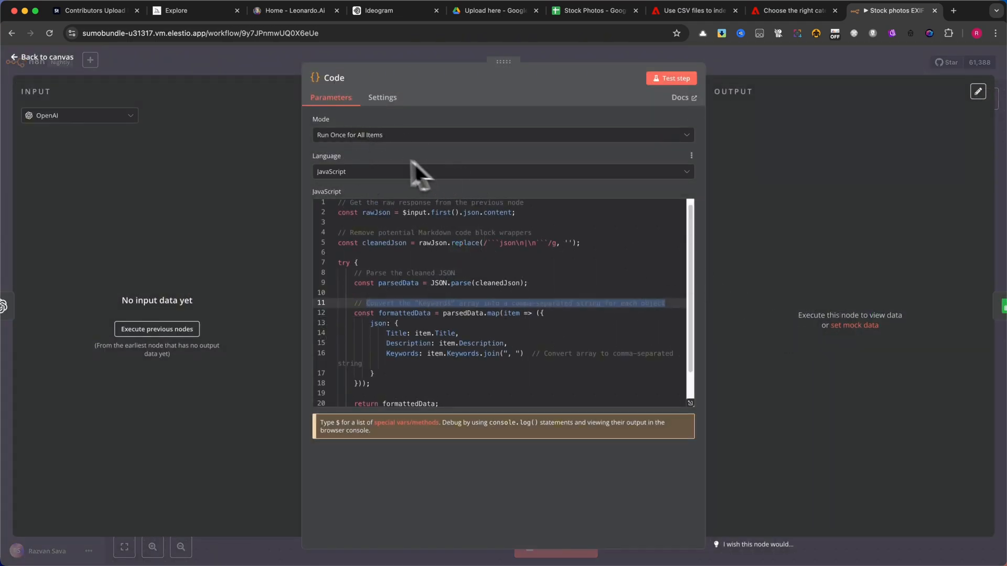
left_click(502, 135)
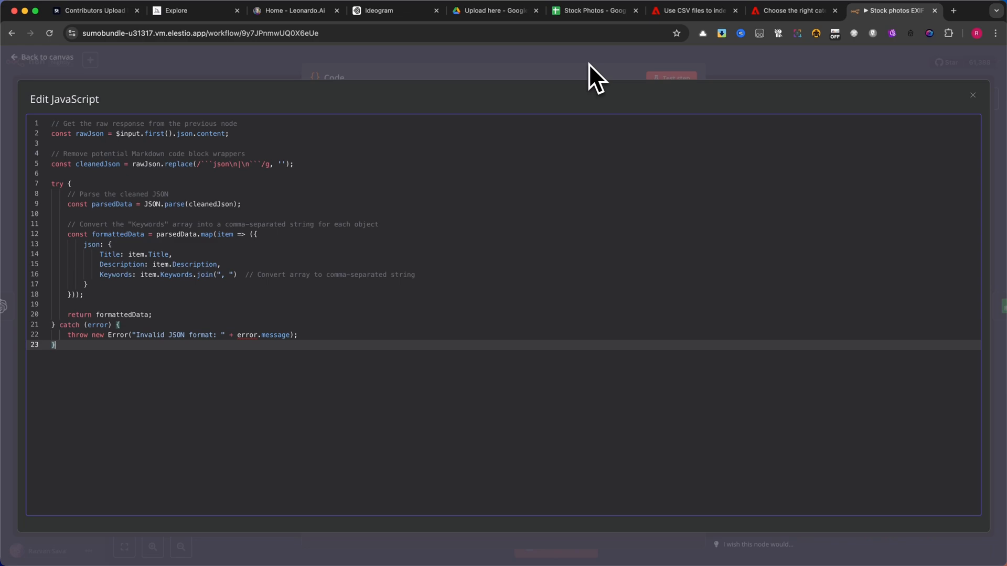
left_click(972, 95)
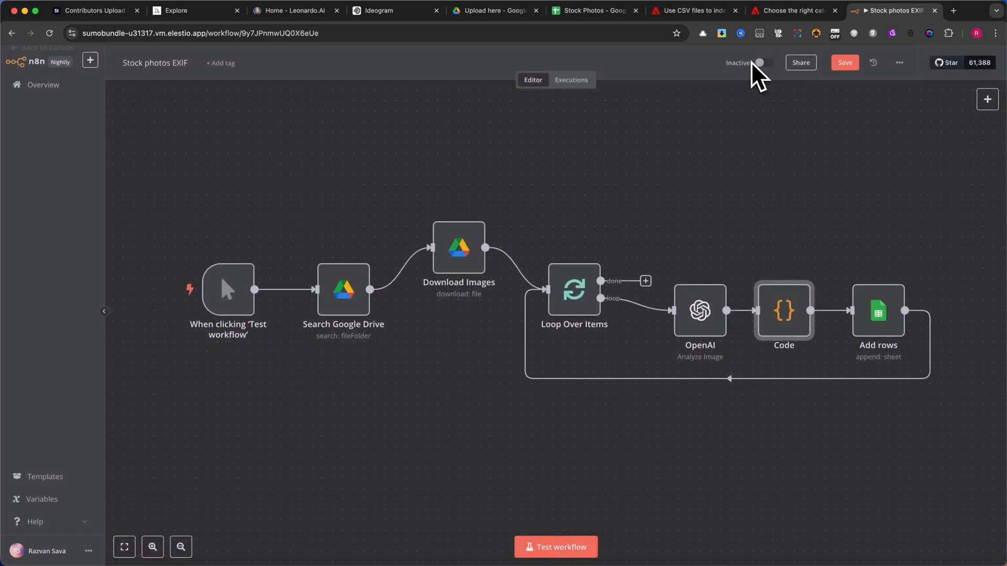
Step: Clear the Add rows Category value and start uploading five images to Upload here
double_click(877, 310)
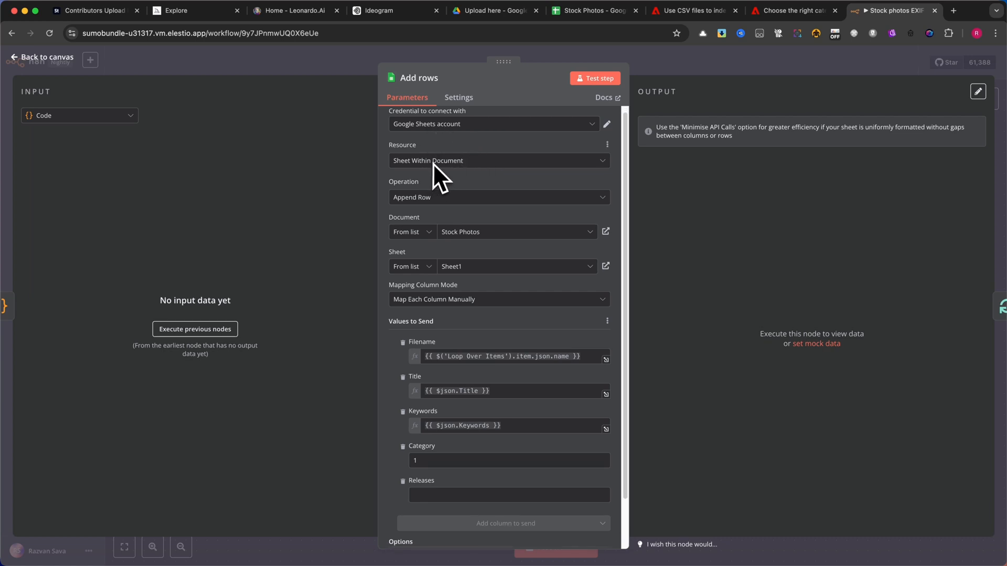
mouse_move(452, 212)
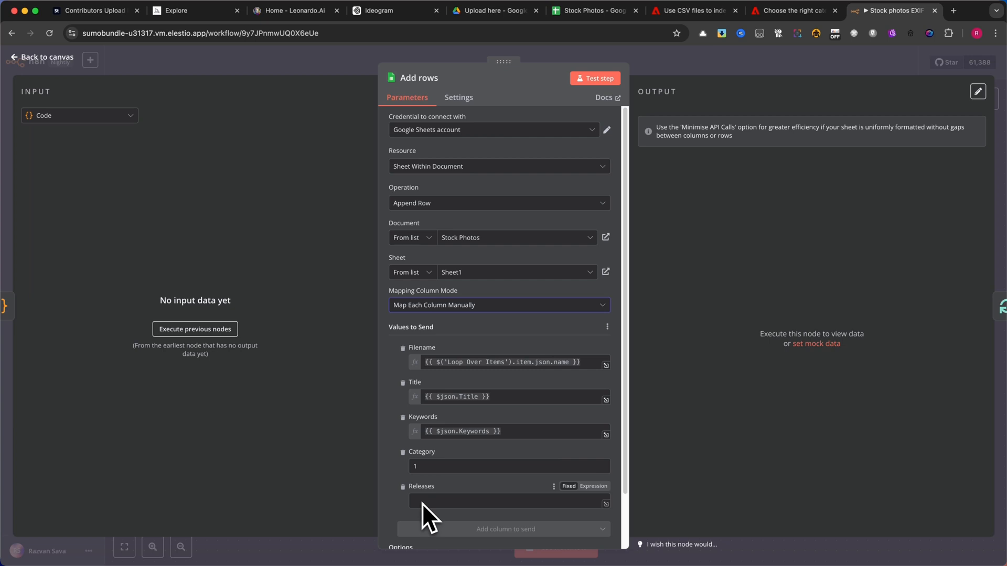
scroll("down", 3)
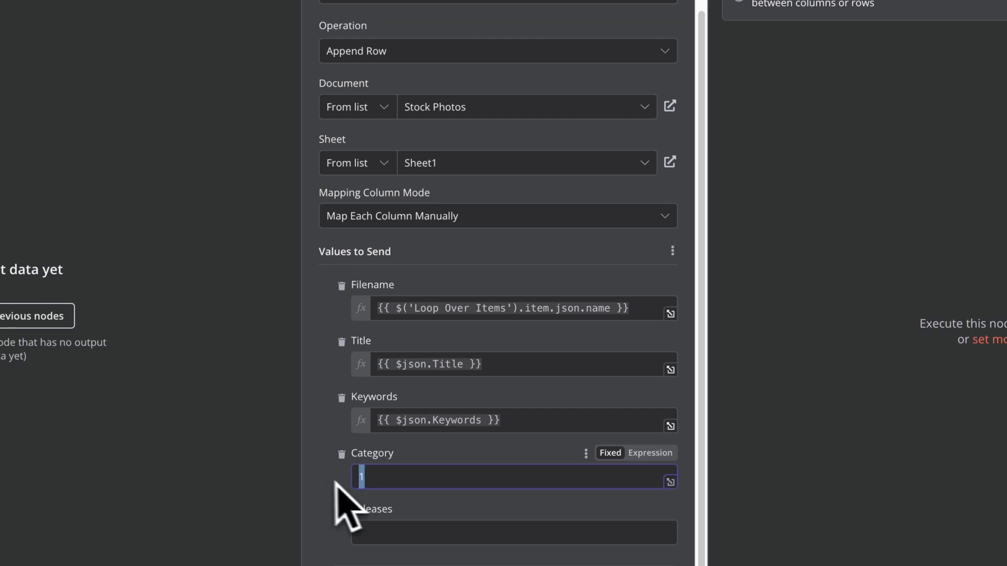
left_click(790, 11)
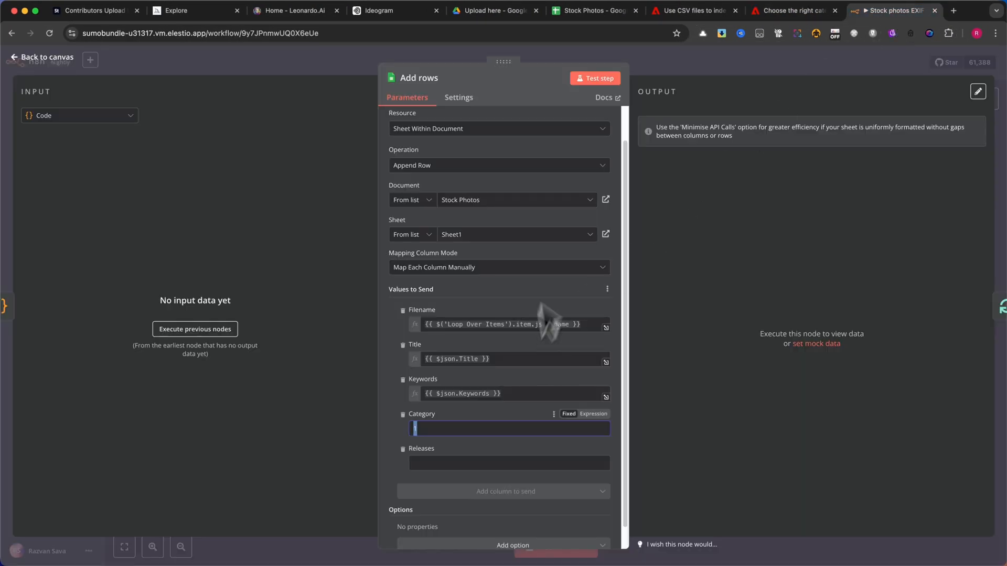
left_click(493, 10)
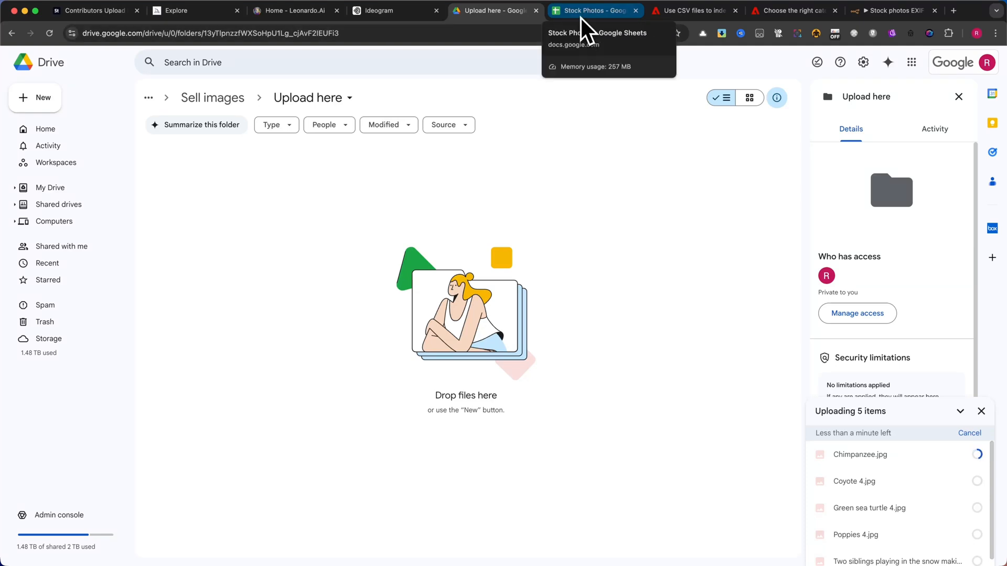
Step: Let the chimpanzee, coyote and sea turtle uploads finish, then dismiss Drive's upload progress panel
left_click(591, 10)
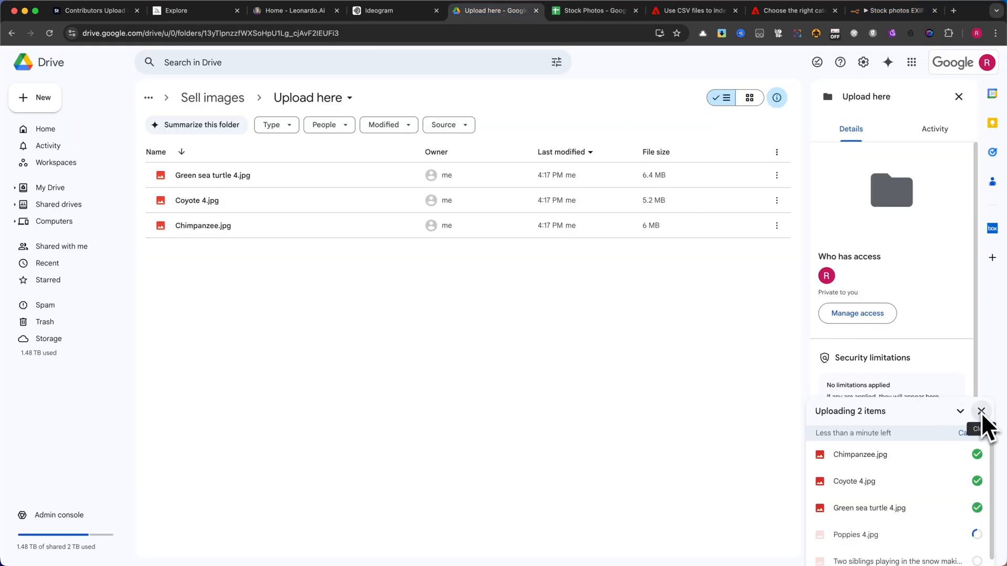
left_click(890, 10)
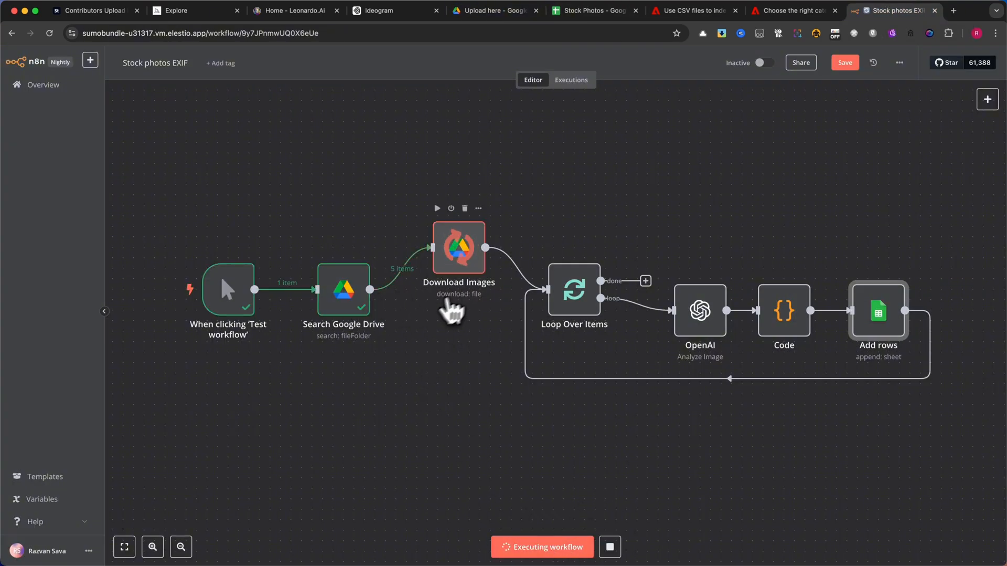
mouse_move(699, 321)
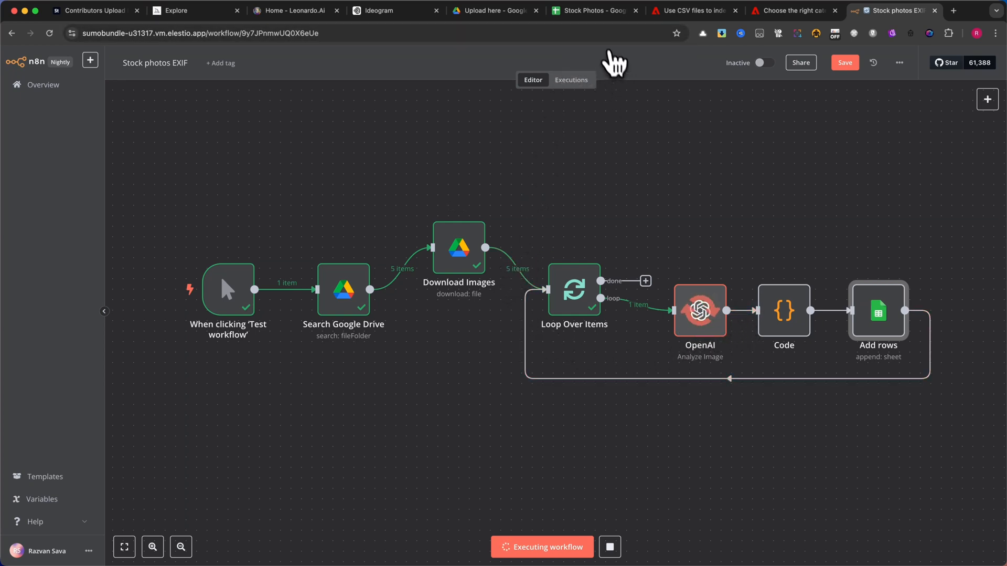
mouse_move(591, 11)
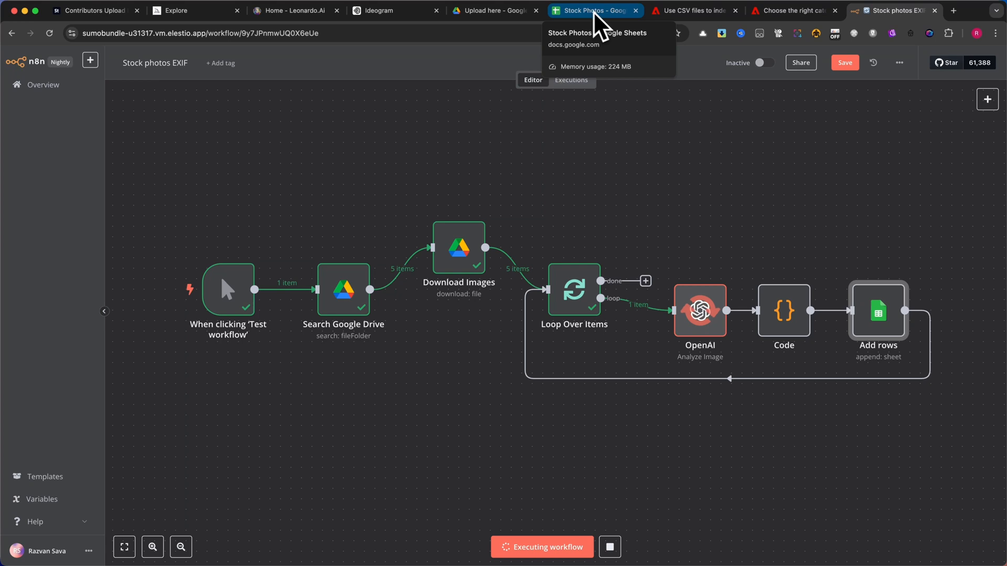
Step: Dismiss Adobe Stock's upload prompt, check the n8n run and Chimpanzee sheet row, then return to uploads
left_click(94, 10)
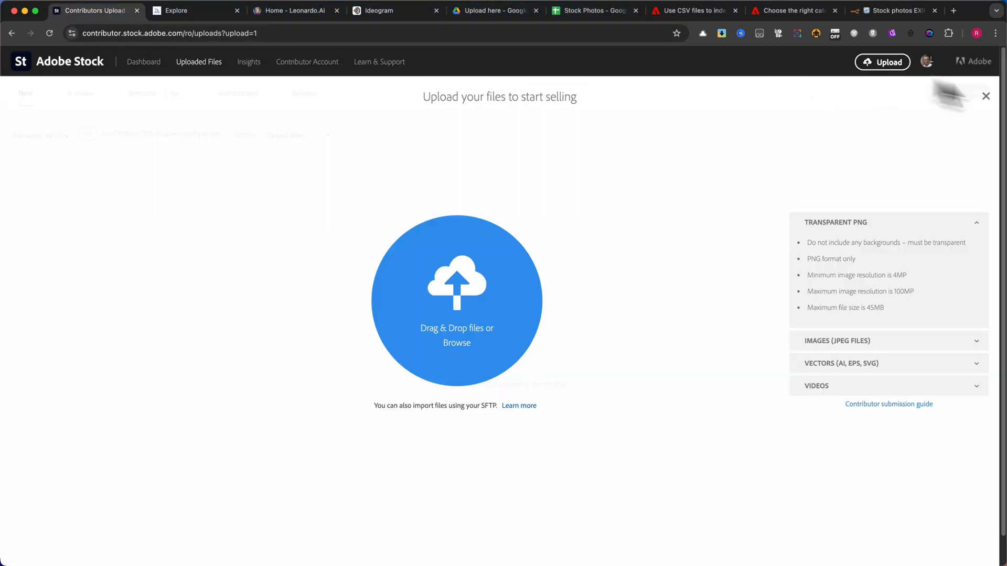
left_click(984, 95)
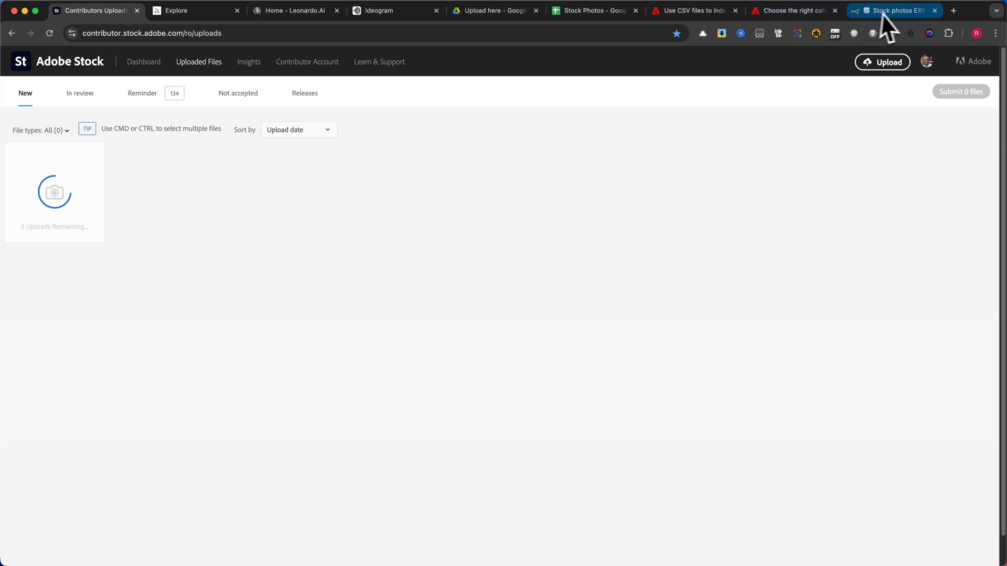
left_click(193, 10)
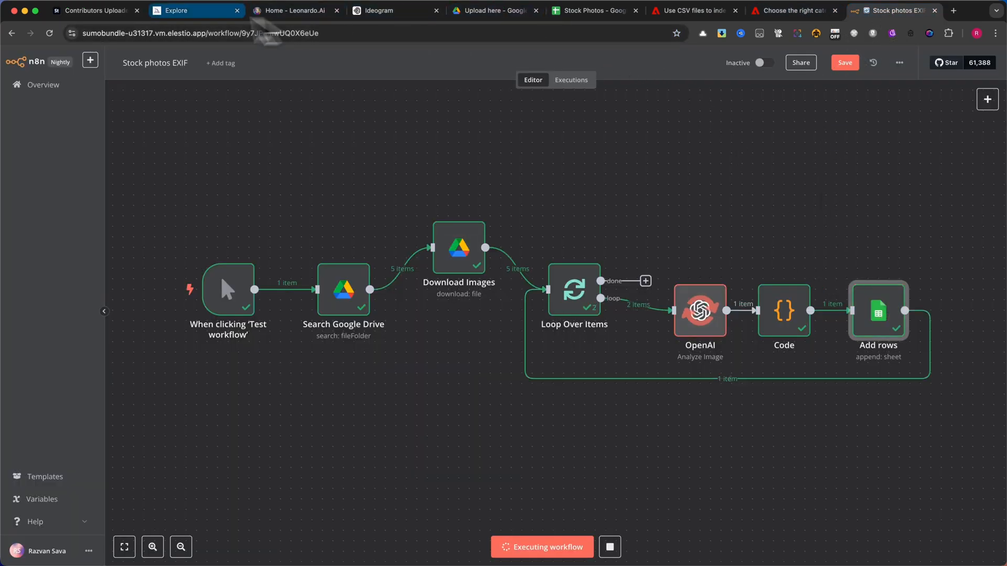
left_click(592, 10)
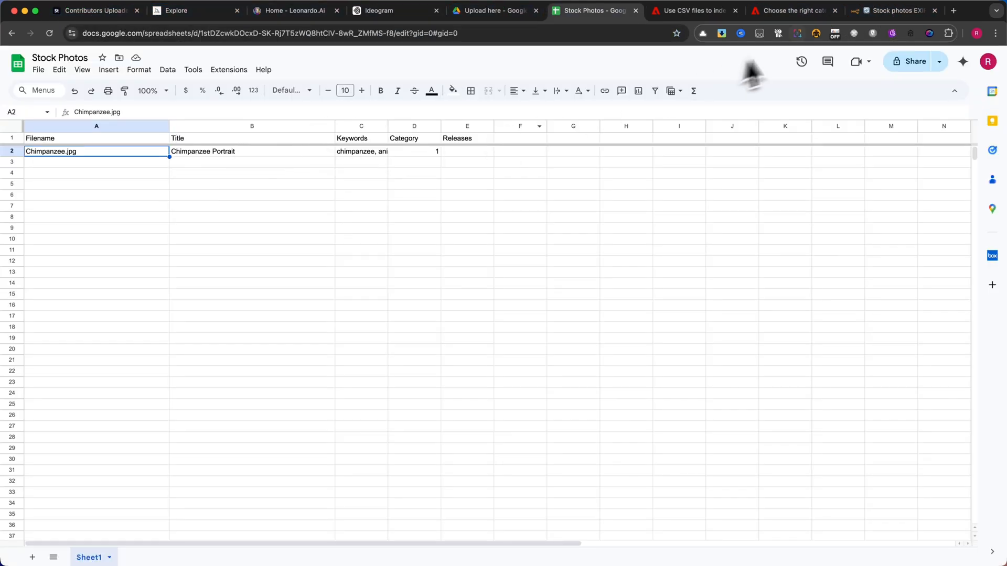
left_click(94, 10)
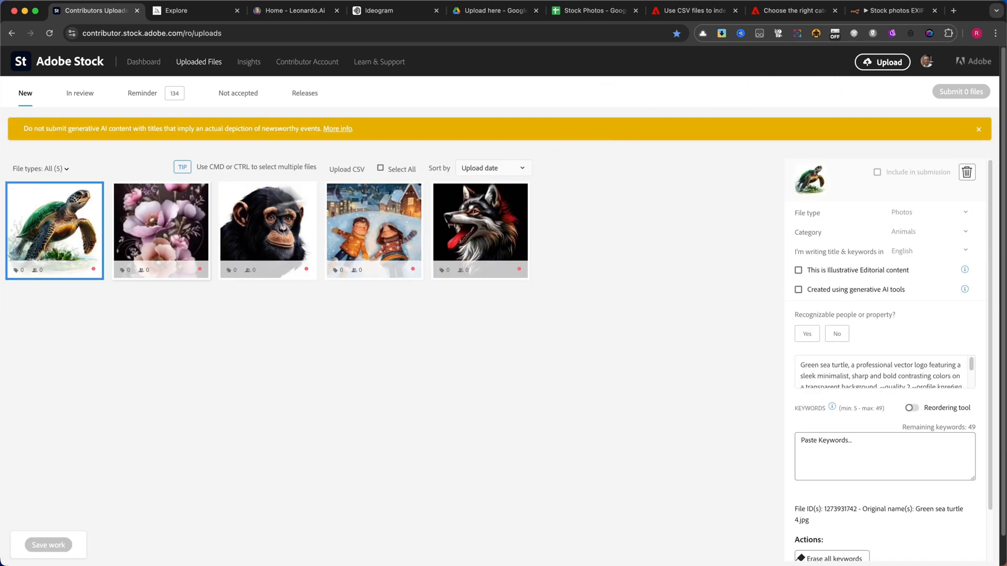
left_click(160, 230)
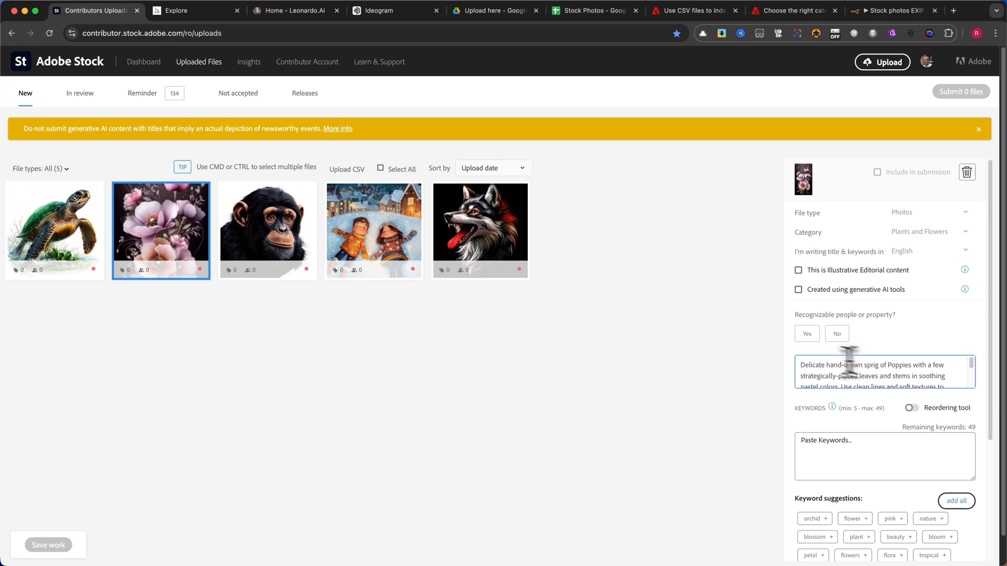
left_click(594, 11)
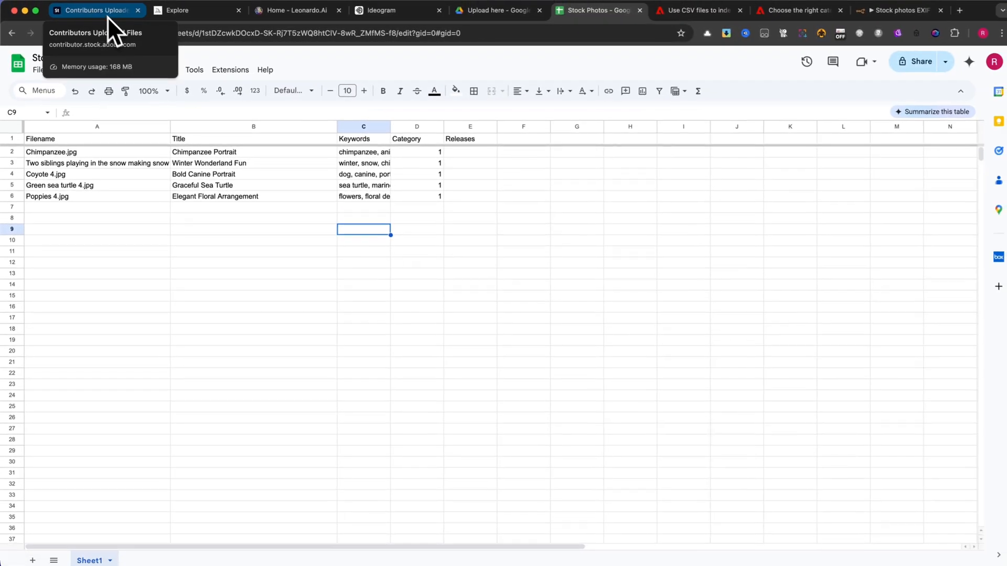
left_click(97, 9)
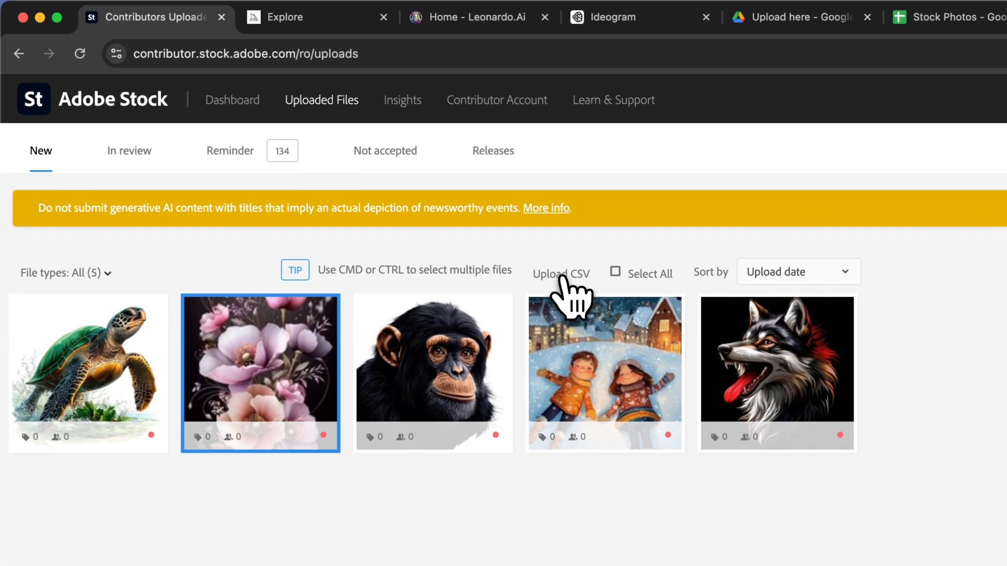
Step: Apply the metadata CSV and verify titles and keywords on the winter, flowers, dog, chimpanzee and sea turtle images
left_click(260, 374)
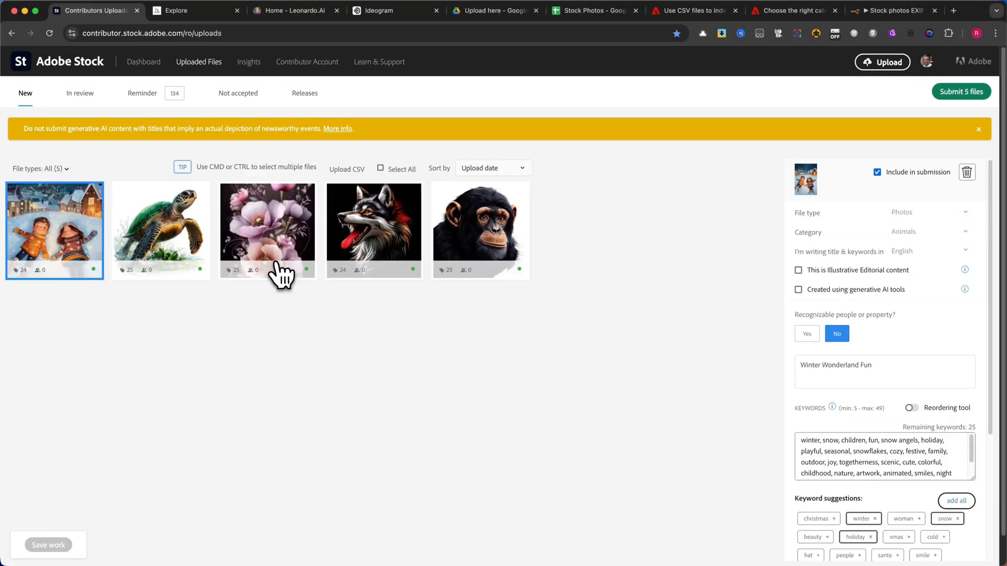
left_click(884, 372)
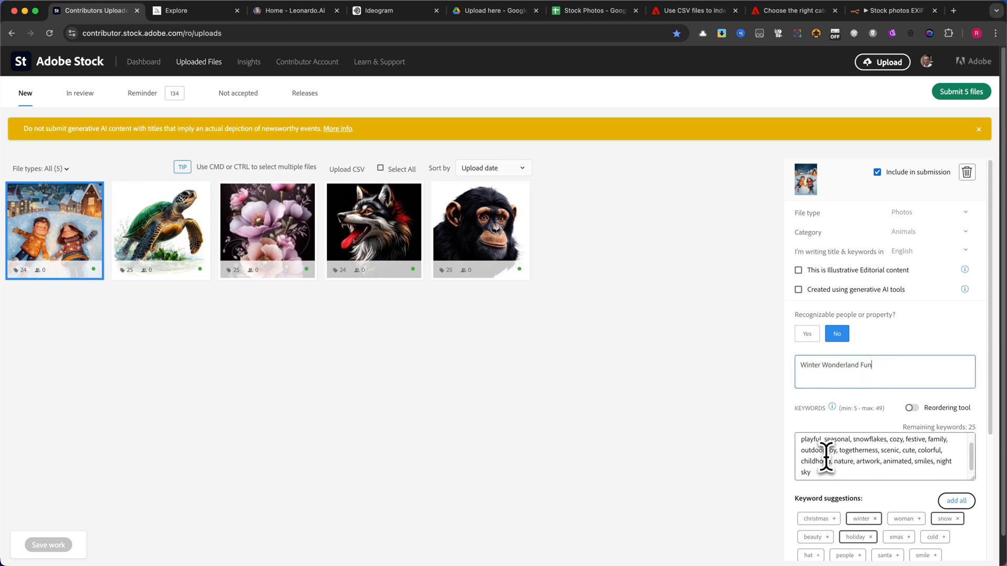
left_click(266, 230)
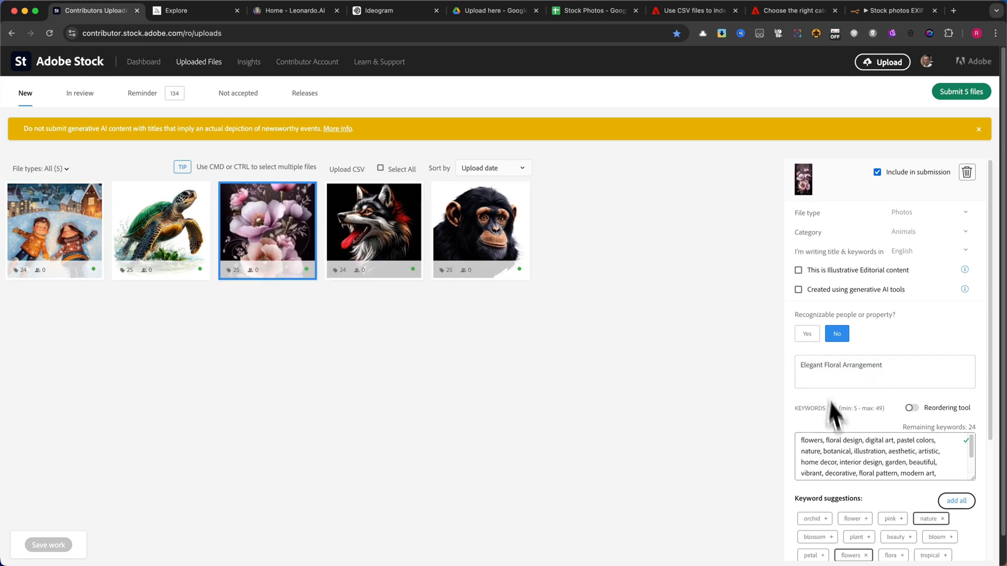
left_click(374, 230)
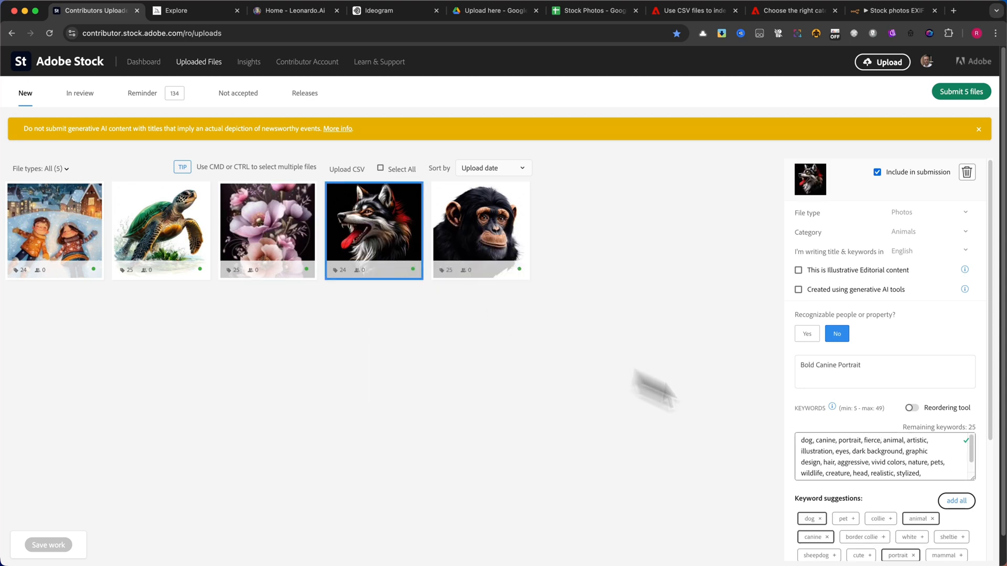
left_click(480, 231)
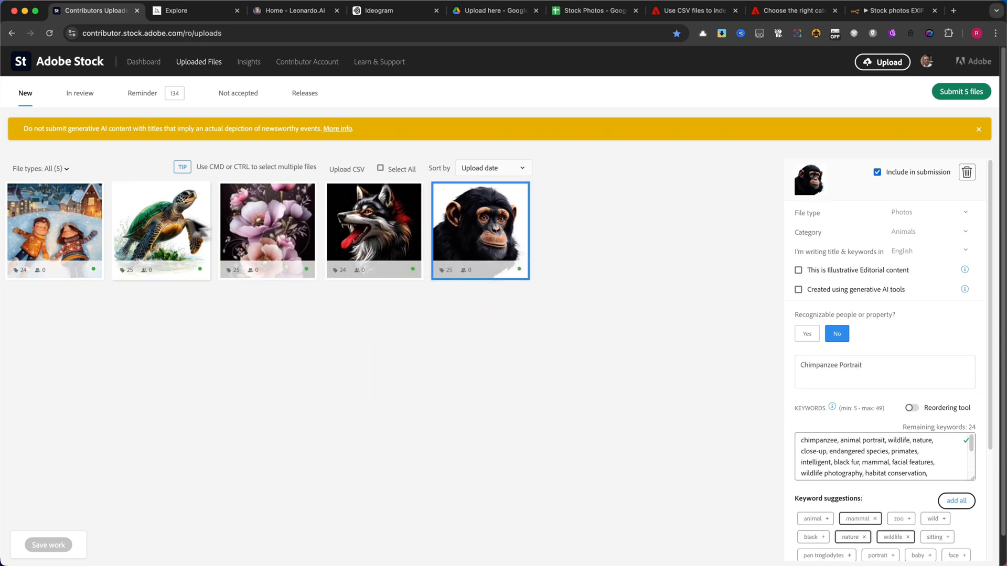
left_click(160, 230)
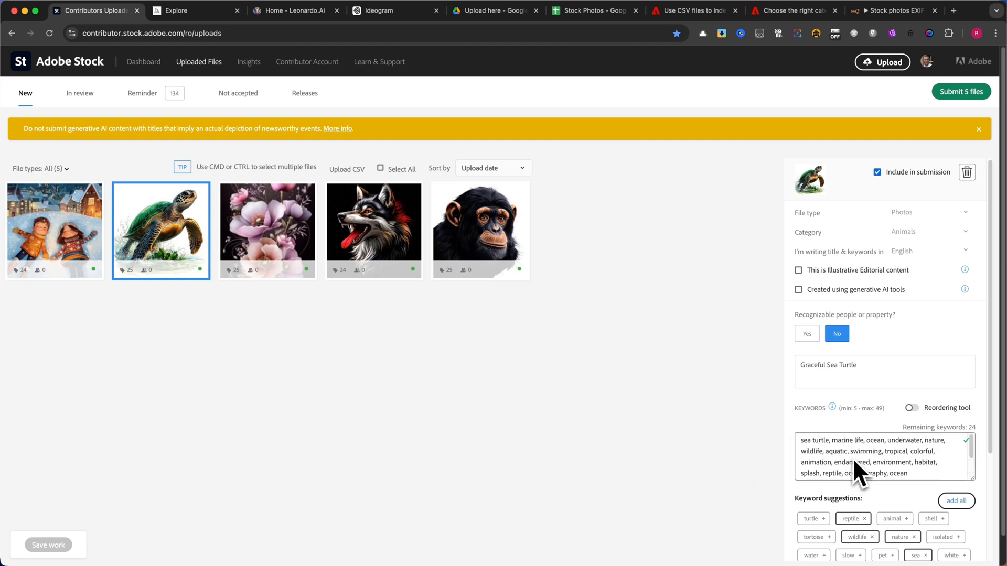
mouse_move(616, 218)
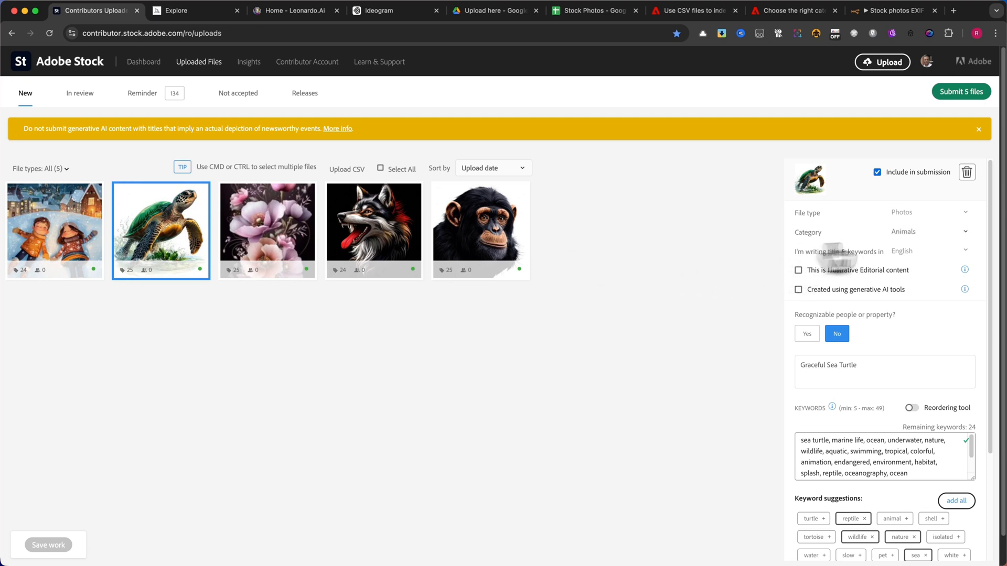
mouse_move(638, 260)
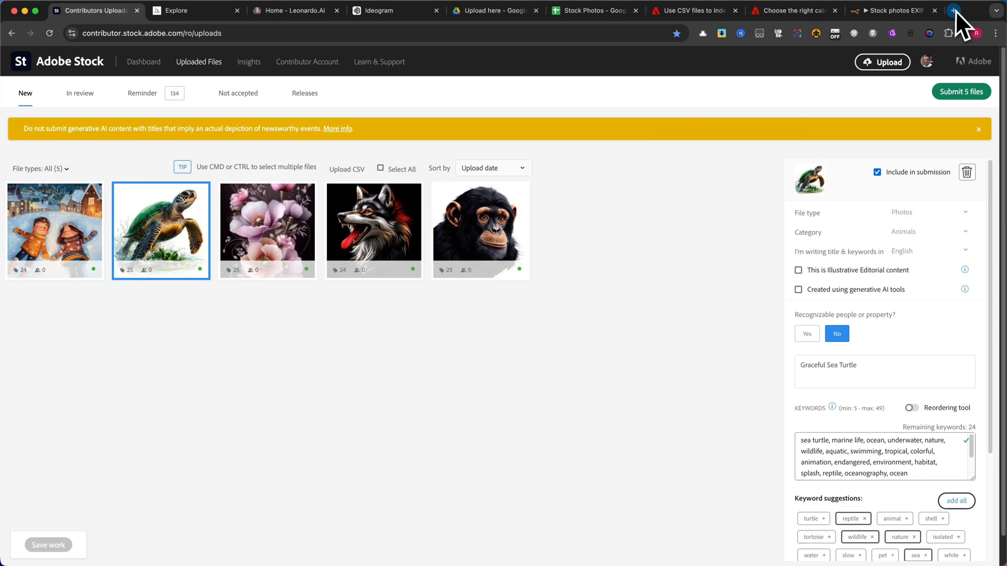
left_click(953, 10)
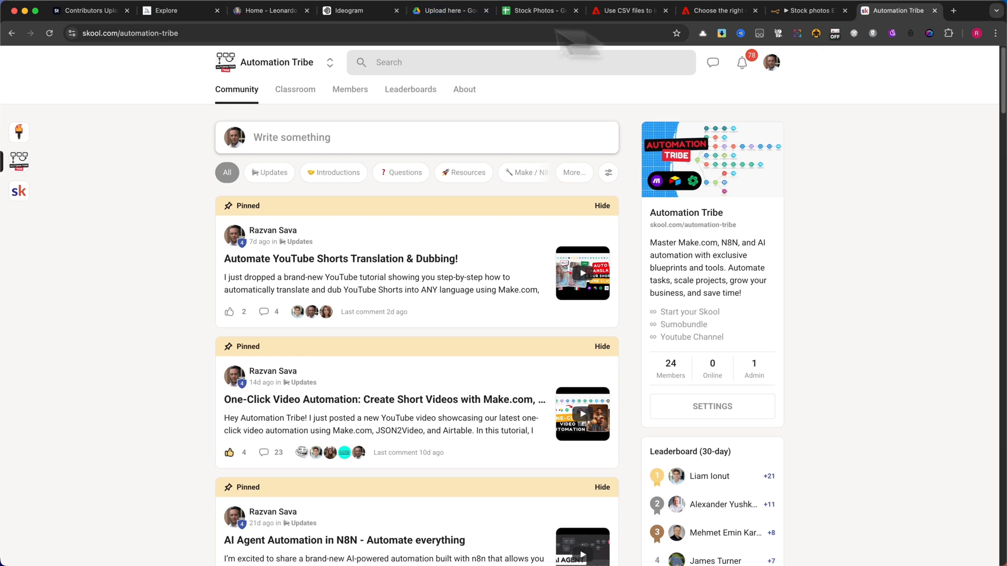
mouse_move(742, 63)
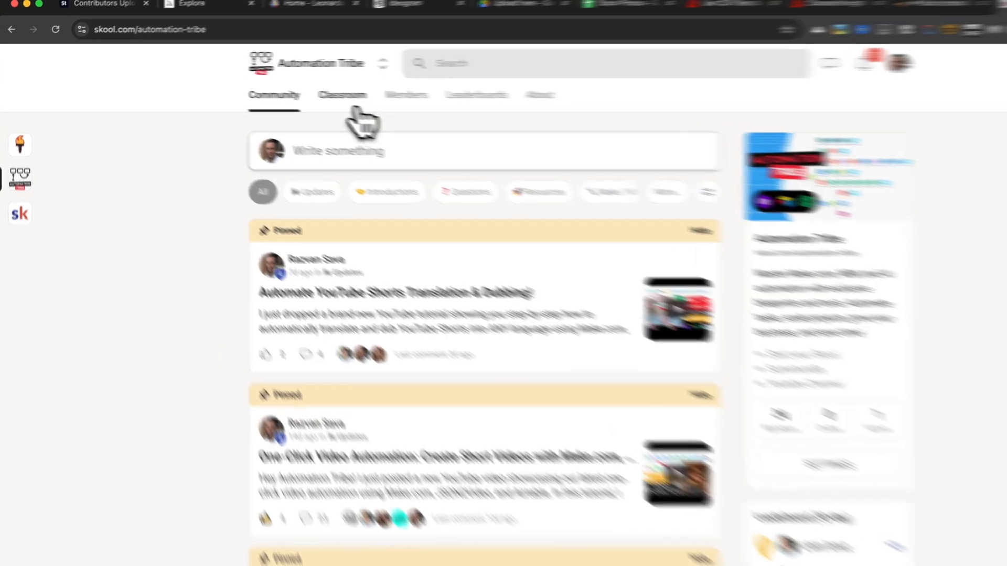
Step: Open the Download Blueprints course from the Automation Tribe classroom, then go back to Adobe Stock uploads
left_click(343, 95)
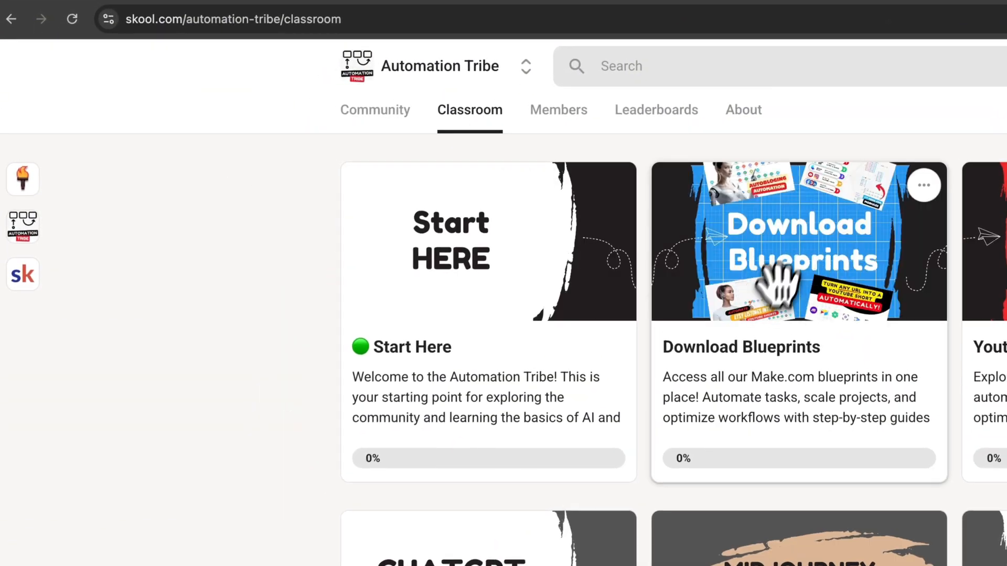
scroll("down", 3)
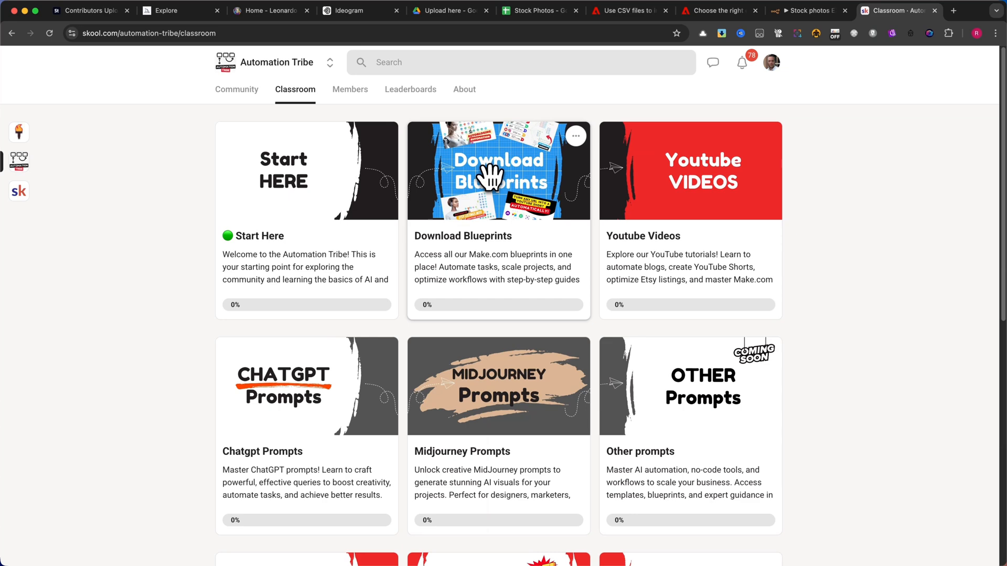
mouse_move(494, 180)
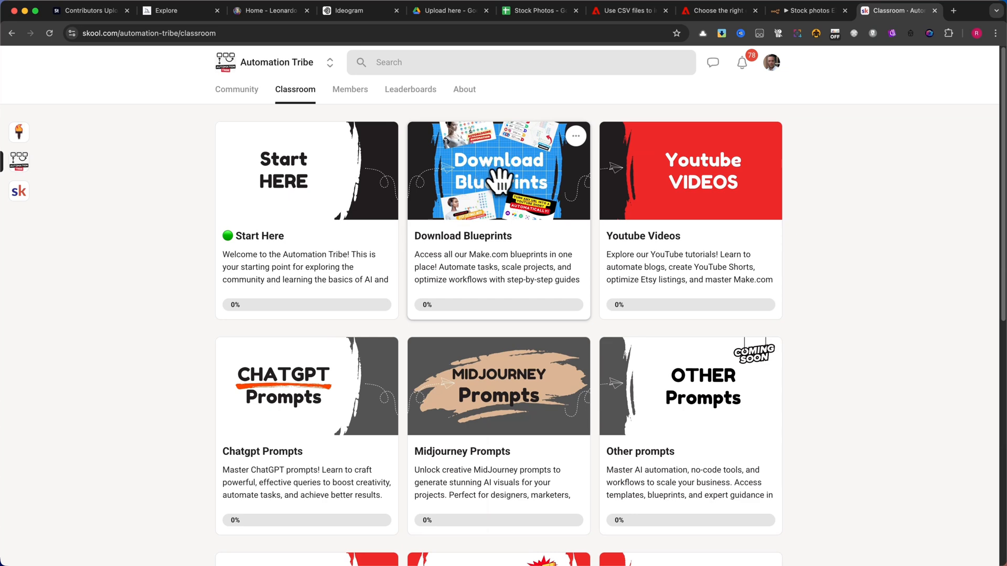
left_click(498, 170)
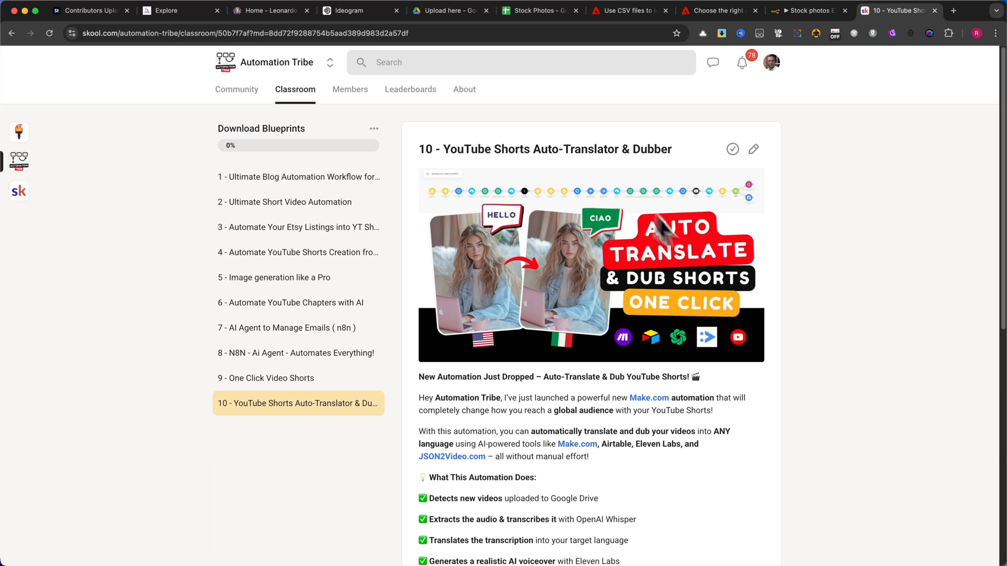
left_click(90, 11)
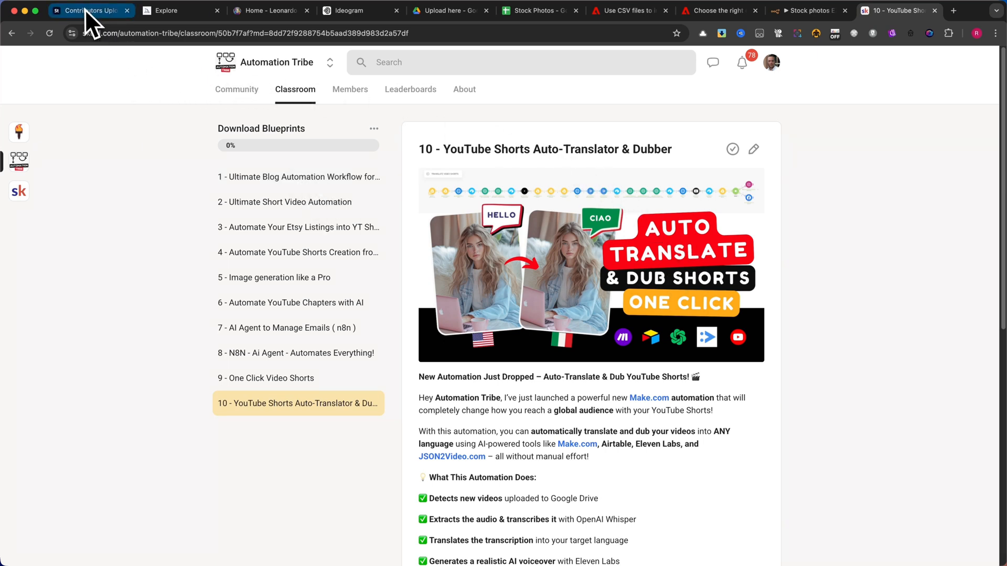